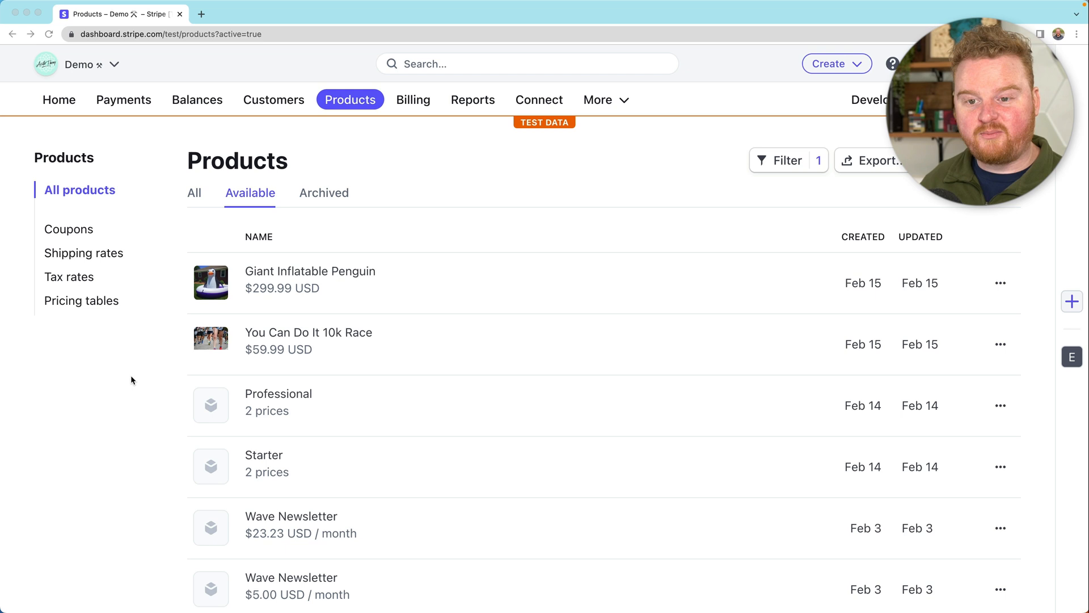
mouse_move(335, 311)
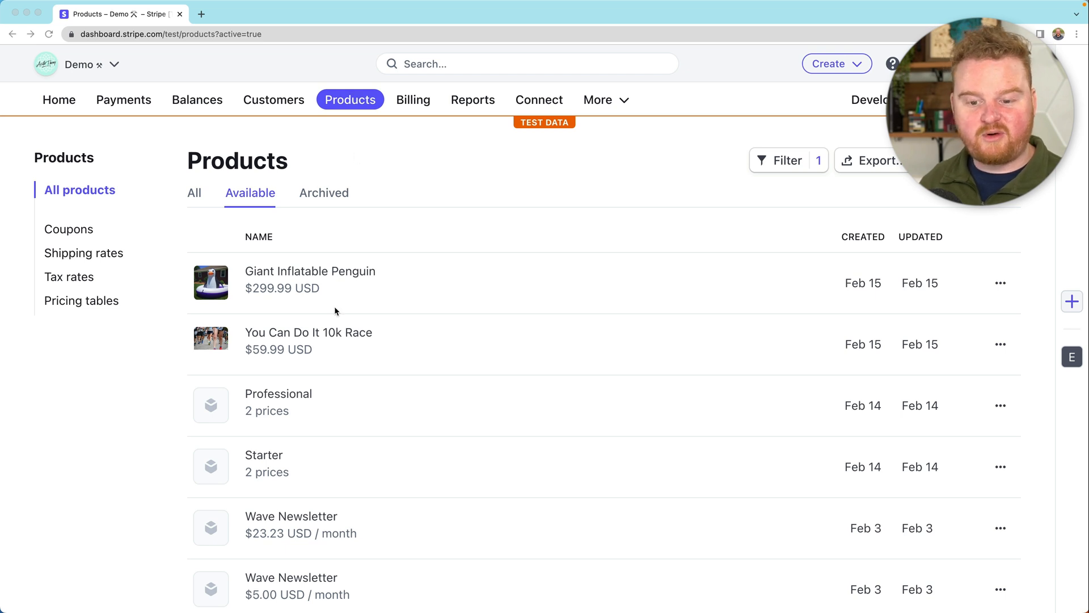
mouse_move(431, 374)
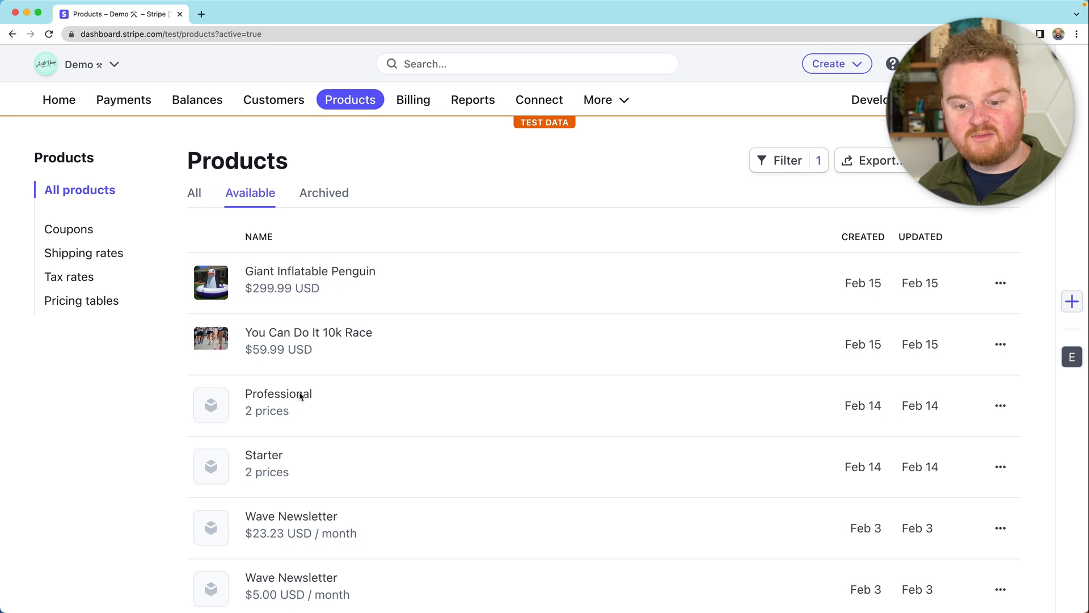
- Show the Professional product's details down to its Pricing section with the yearly price
click(278, 394)
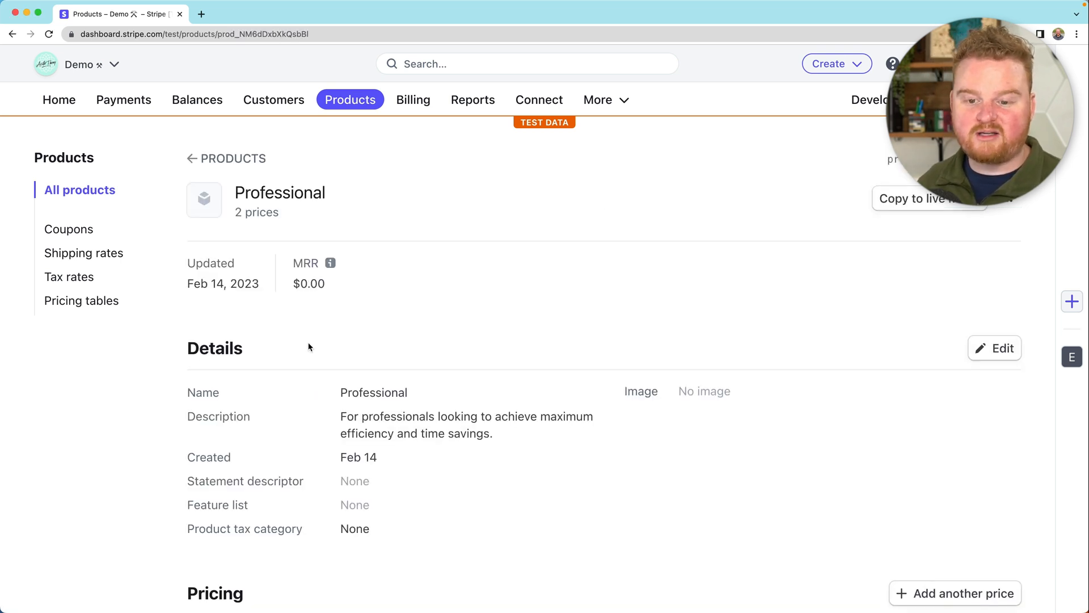
scroll(down, 3)
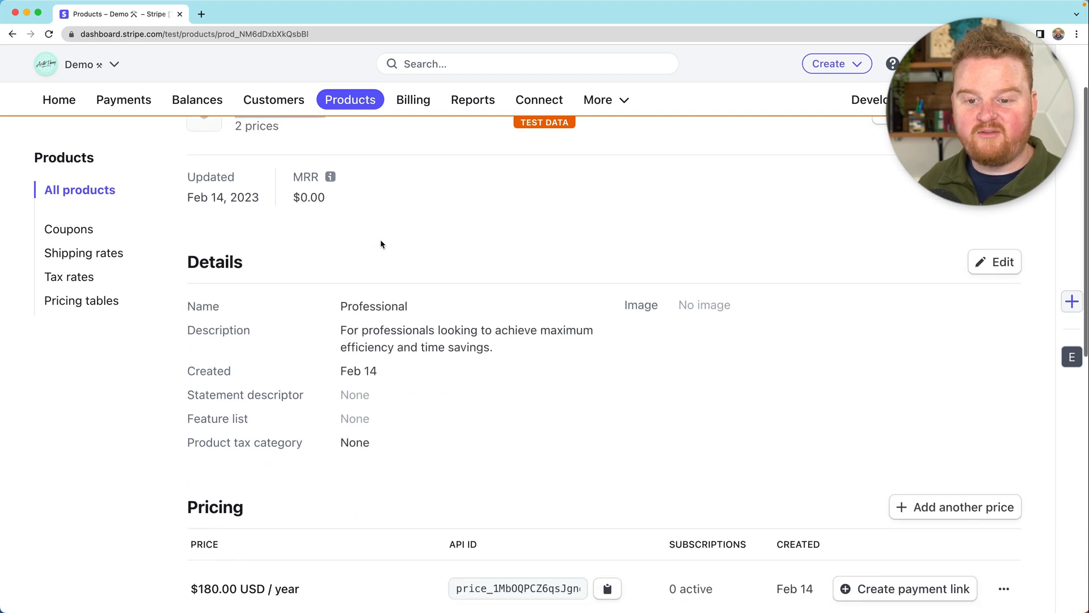
scroll(down, 3)
text(loca)
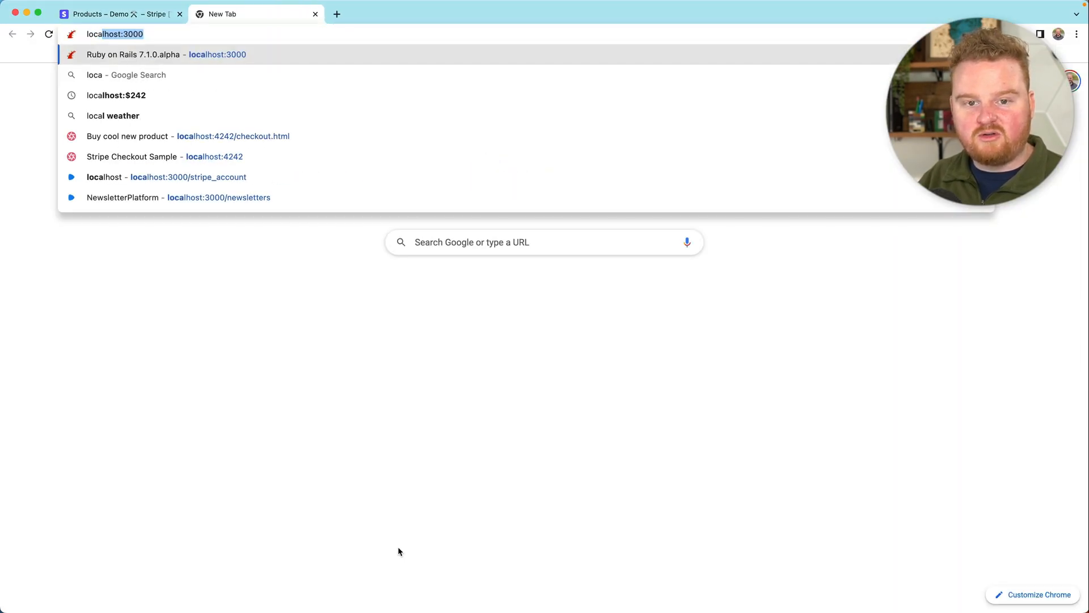
- Load the localhost:4242 sample store and buy one copy of the product
click(165, 156)
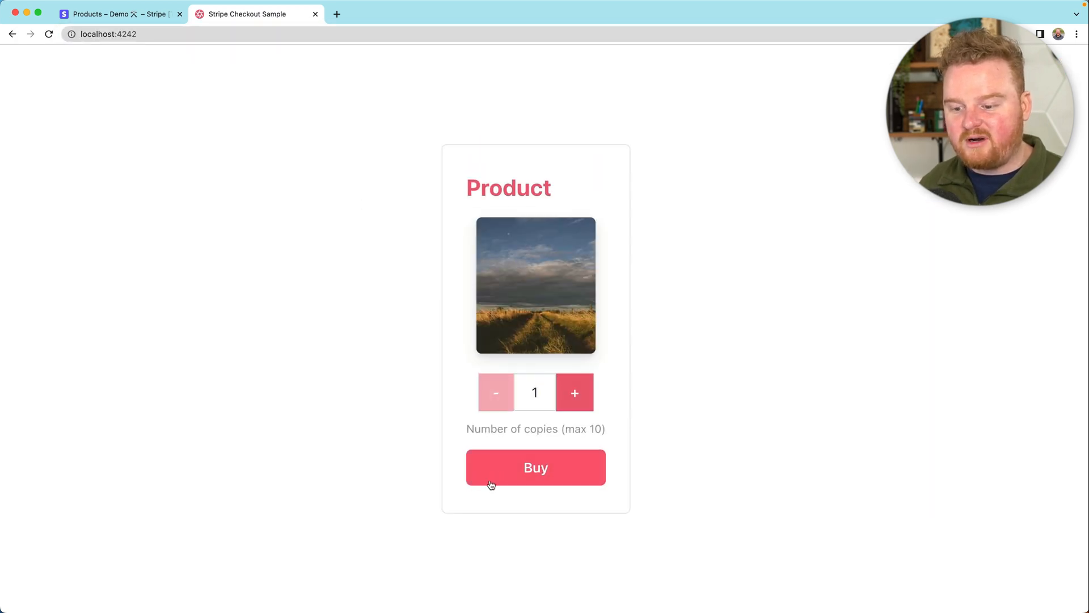
click(534, 467)
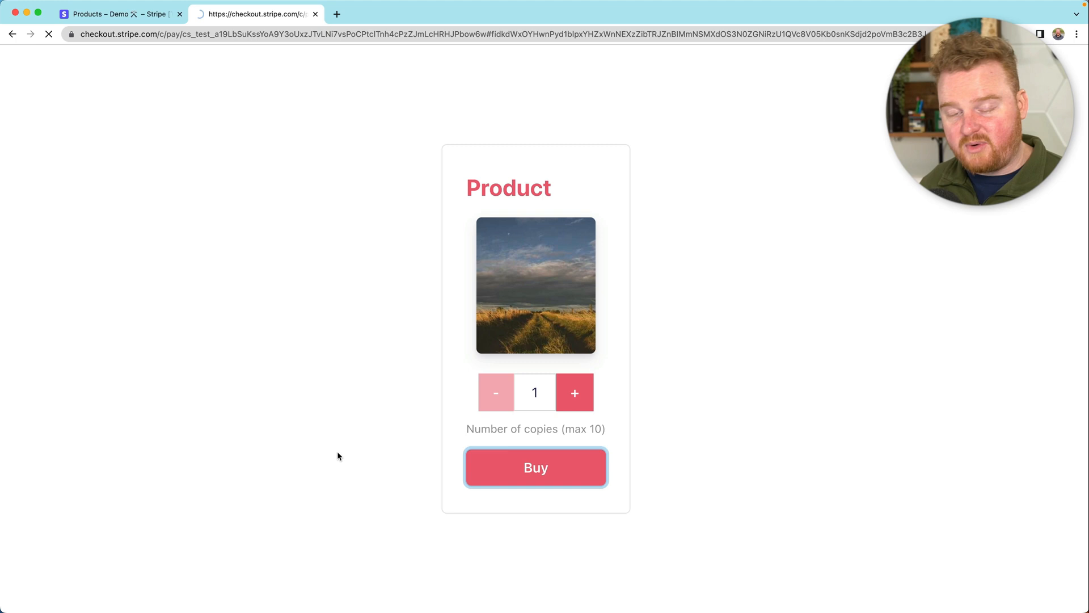
click(535, 466)
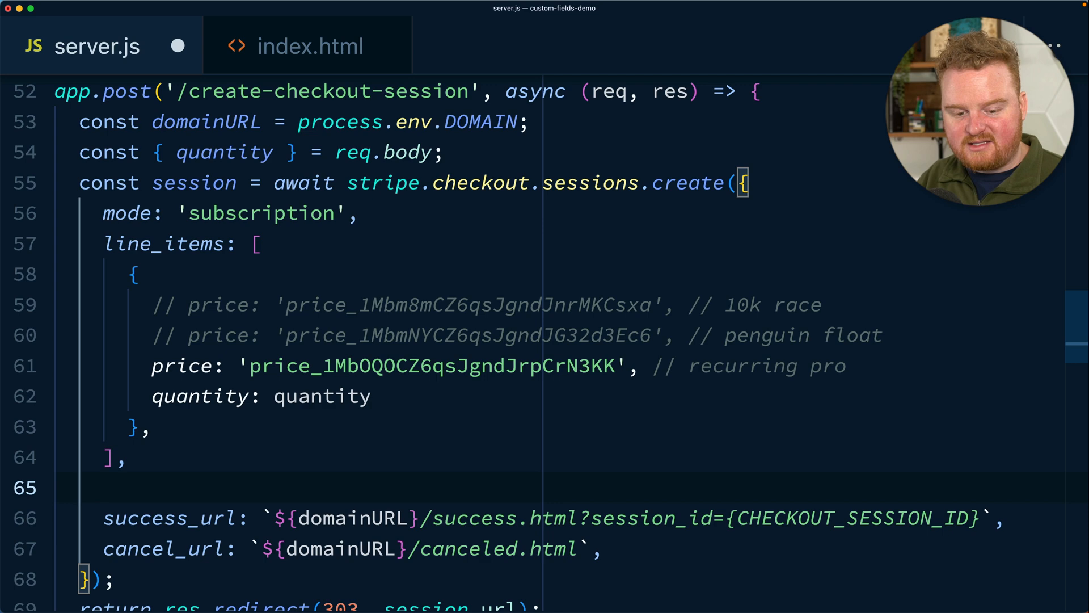
- Add a custom_fields array to the checkout session with an entry keyed 'company'
text(custom_)
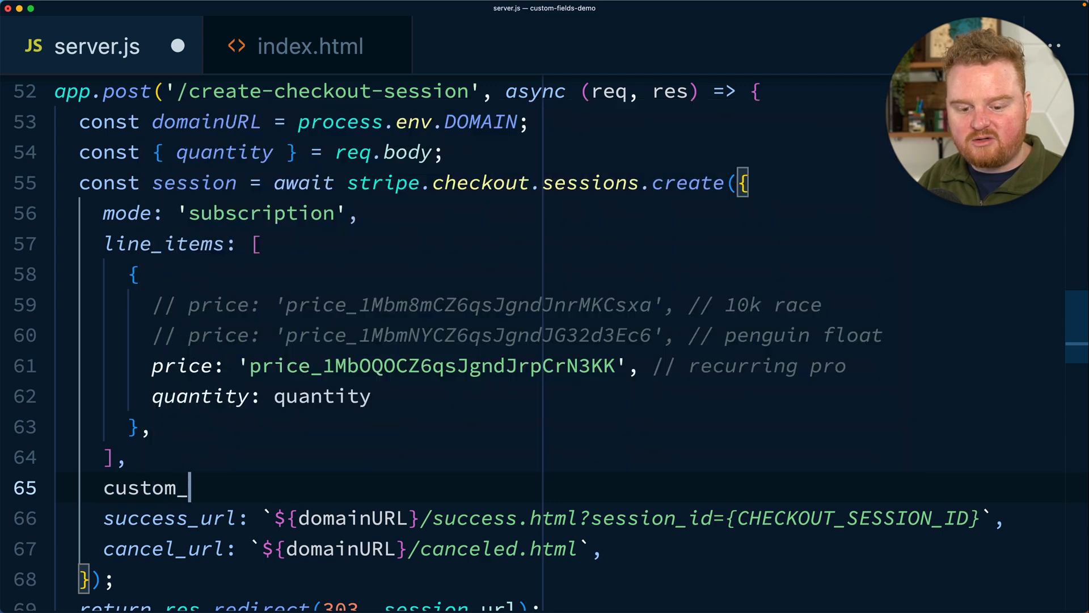
text(fields: [])
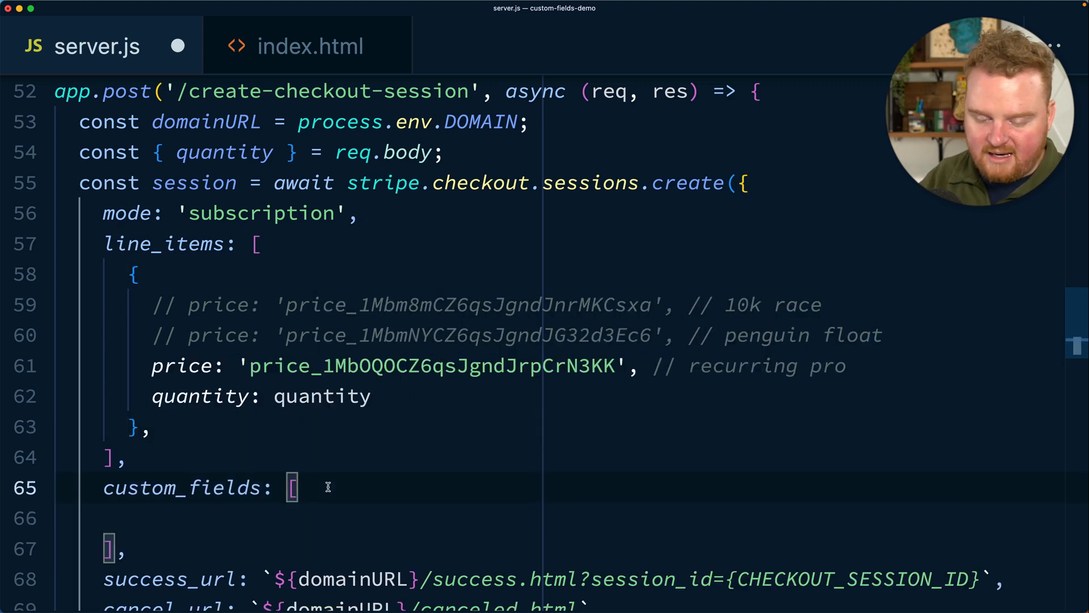
text({)
click(557, 519)
text(key: ')
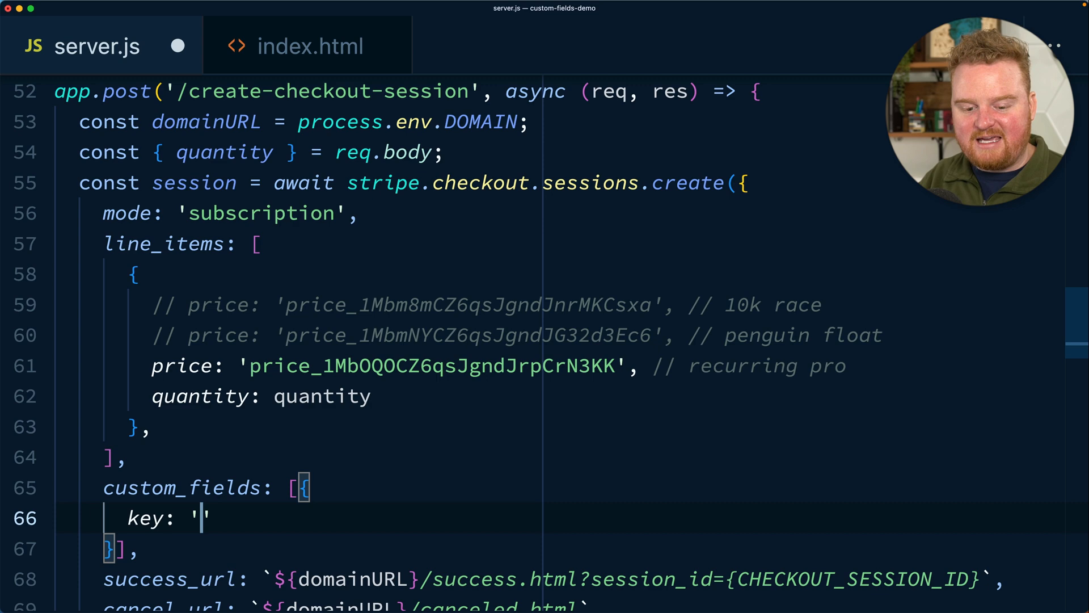
text(company)
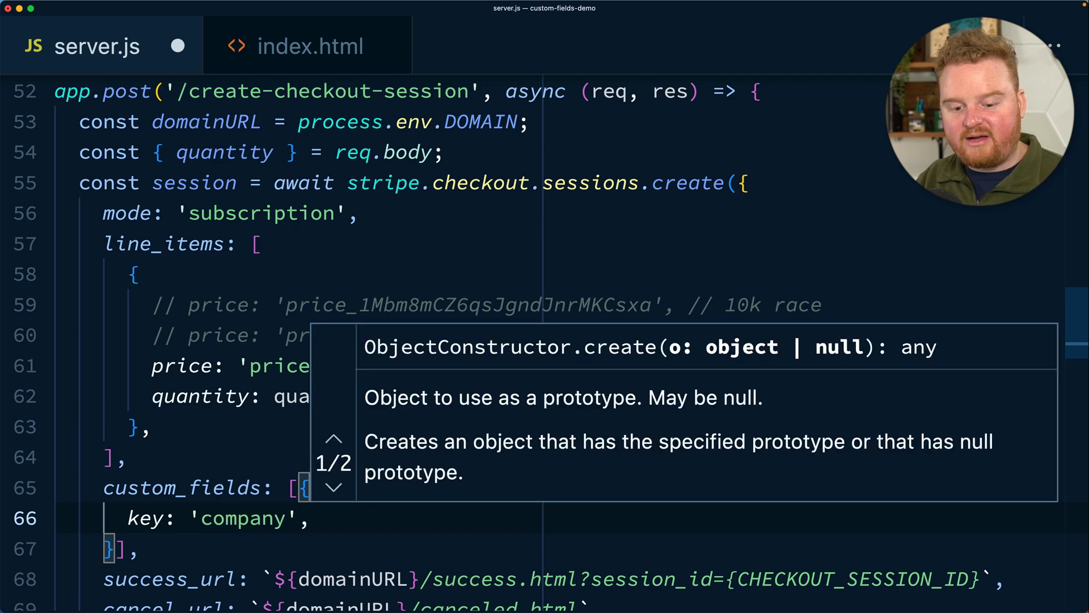
scroll(down, 3)
text(label)
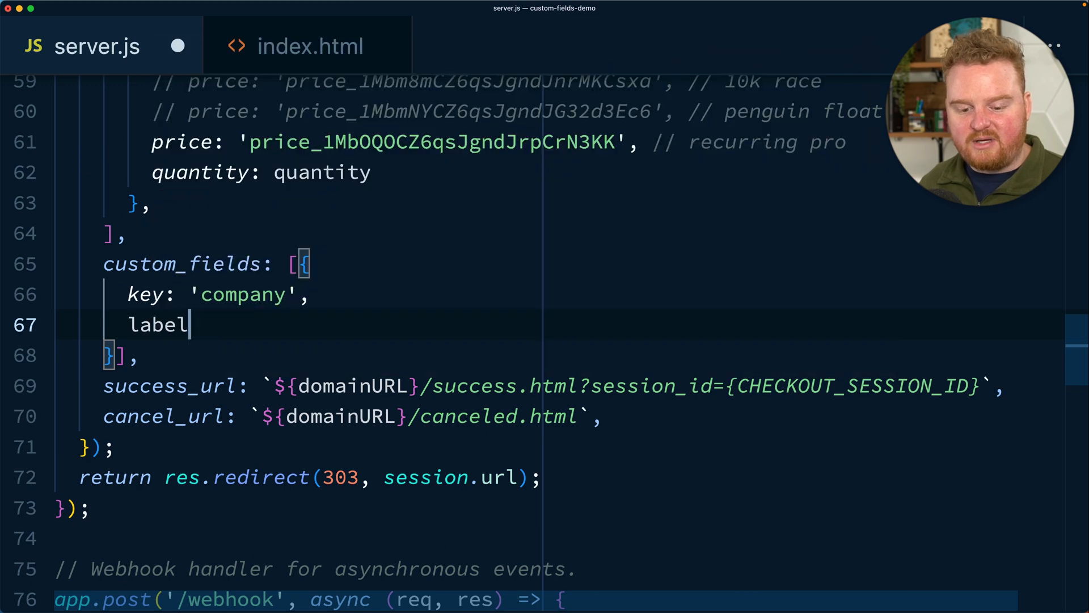
- Give the company field a label of type 'custom' with custom text starting 'Compan'
text(: { })
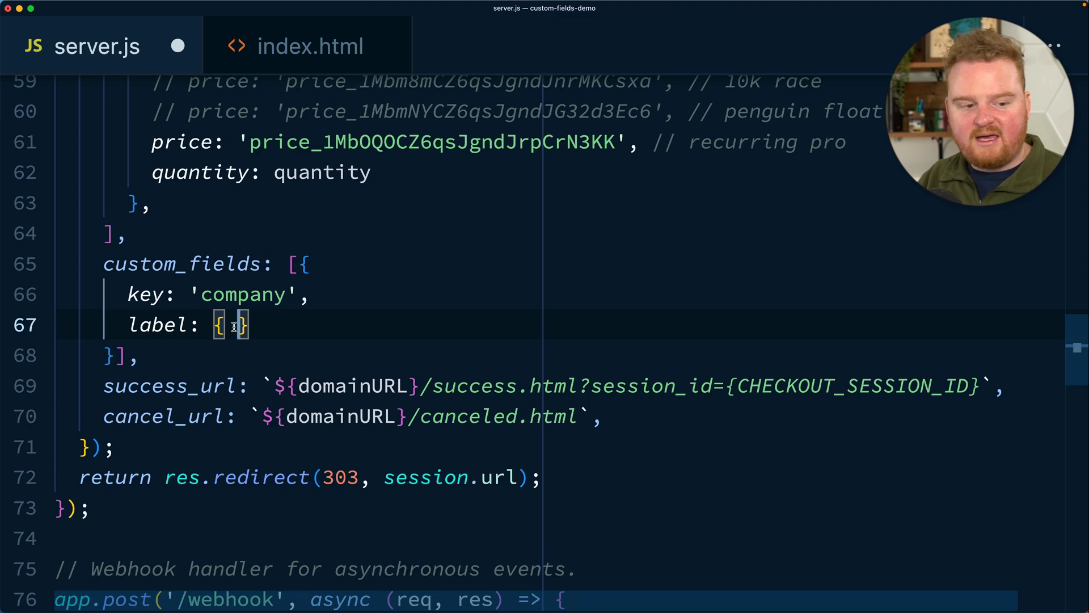
text(type: 'custom',)
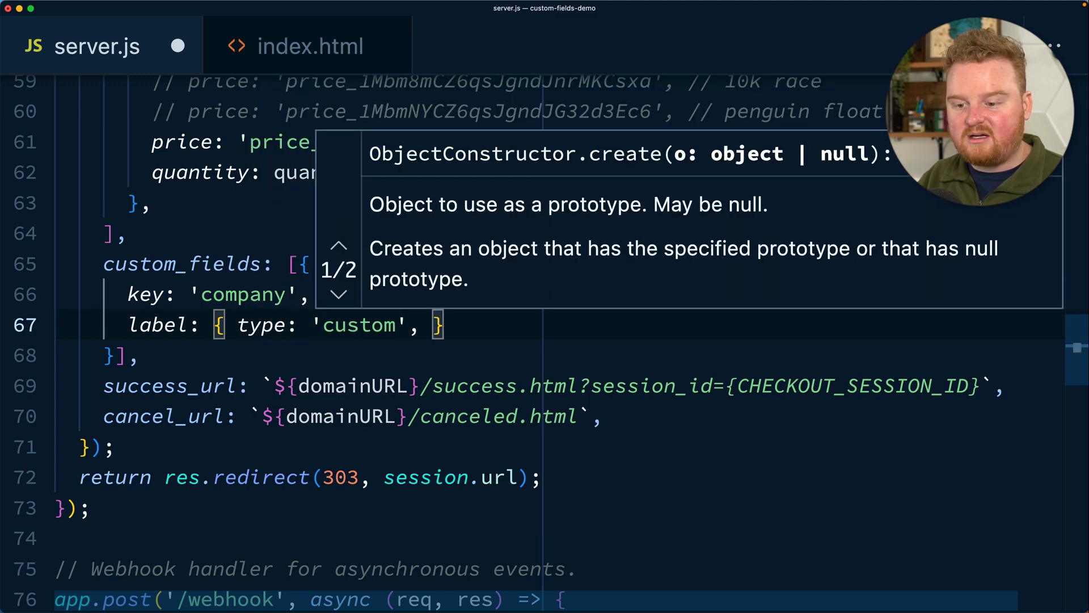
text(custom: '')
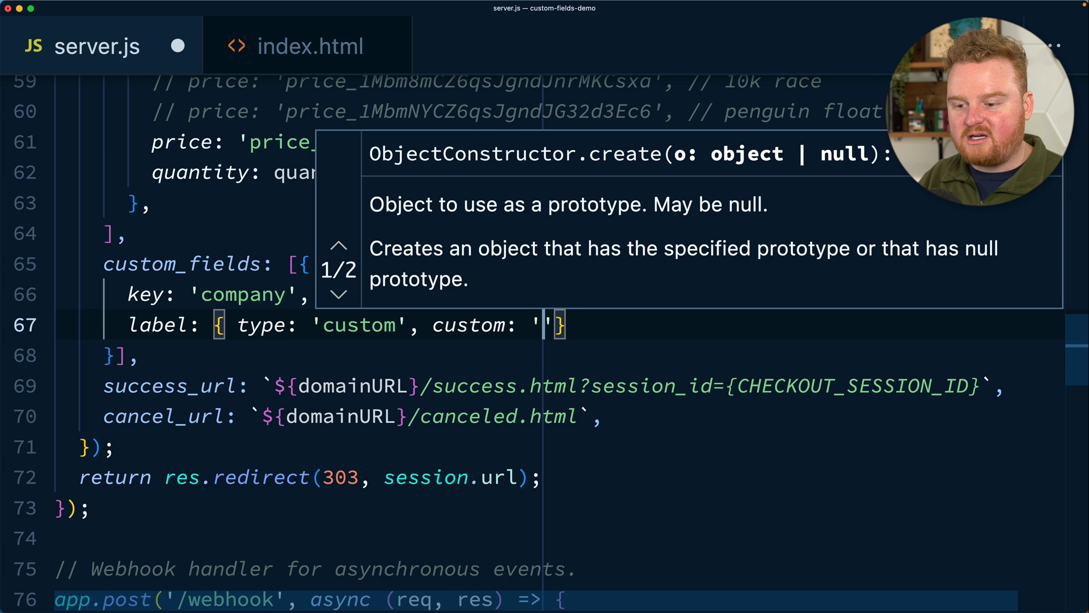
text(Compan)
text(type: ')
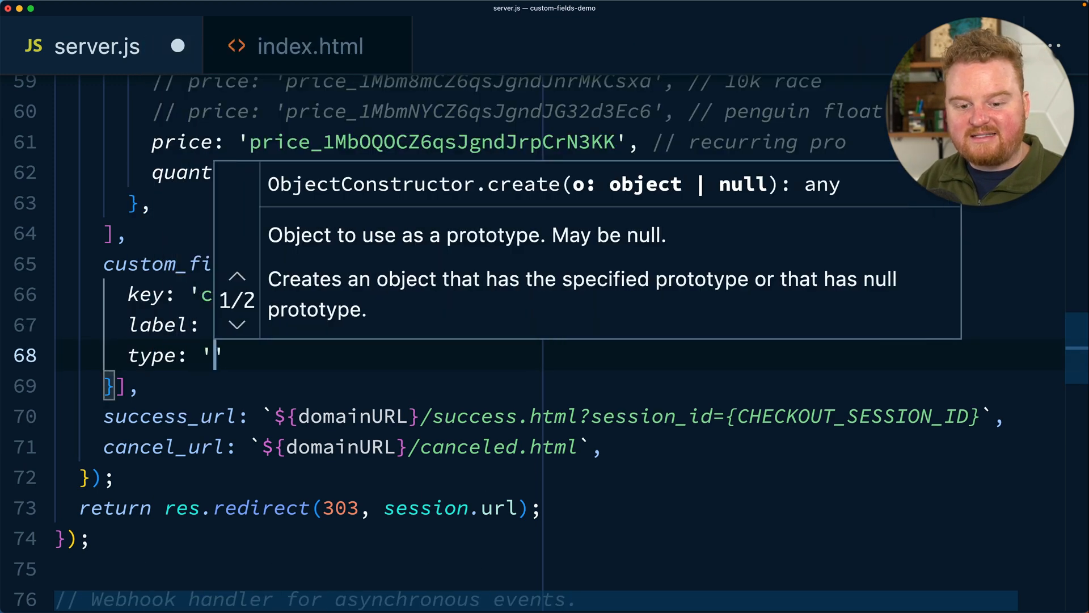
- Finish the company field as type 'text' labelled 'Company name'
text(text)
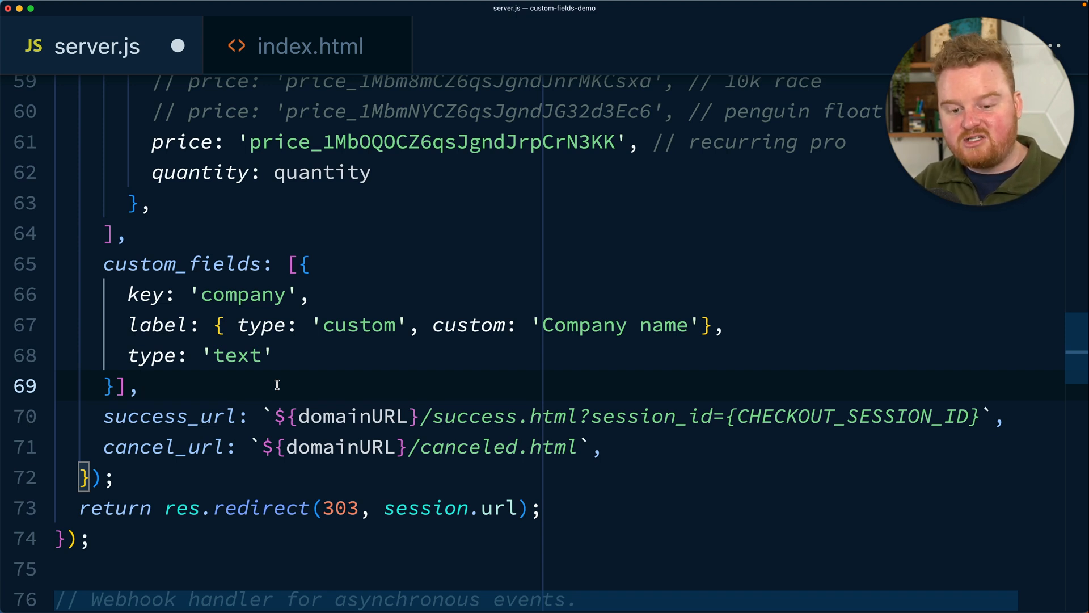
click(143, 385)
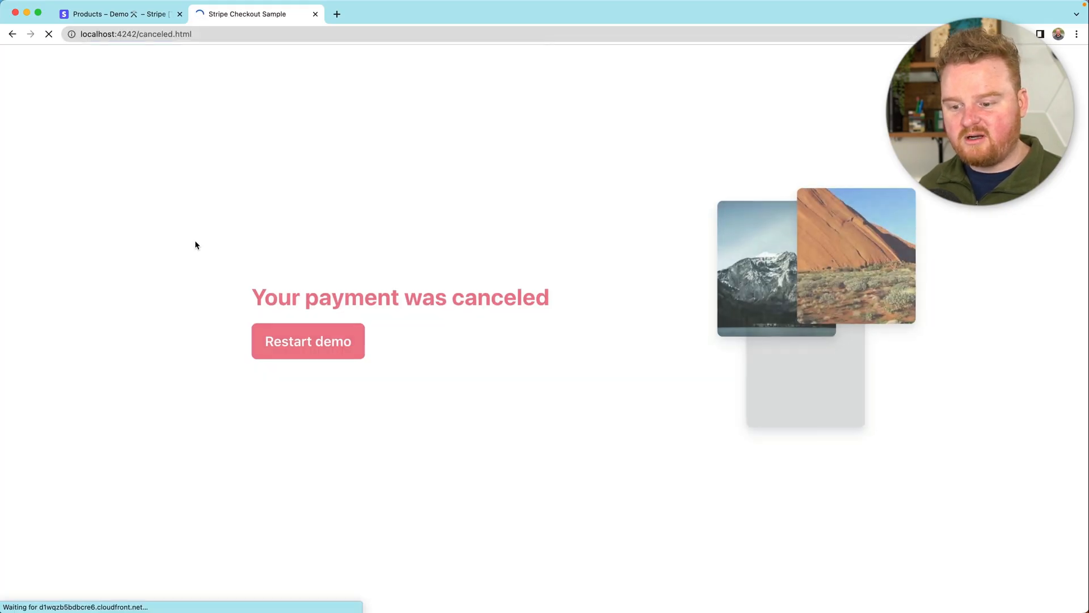
- Restart the demo and begin a new checkout showing the Company name field
click(307, 341)
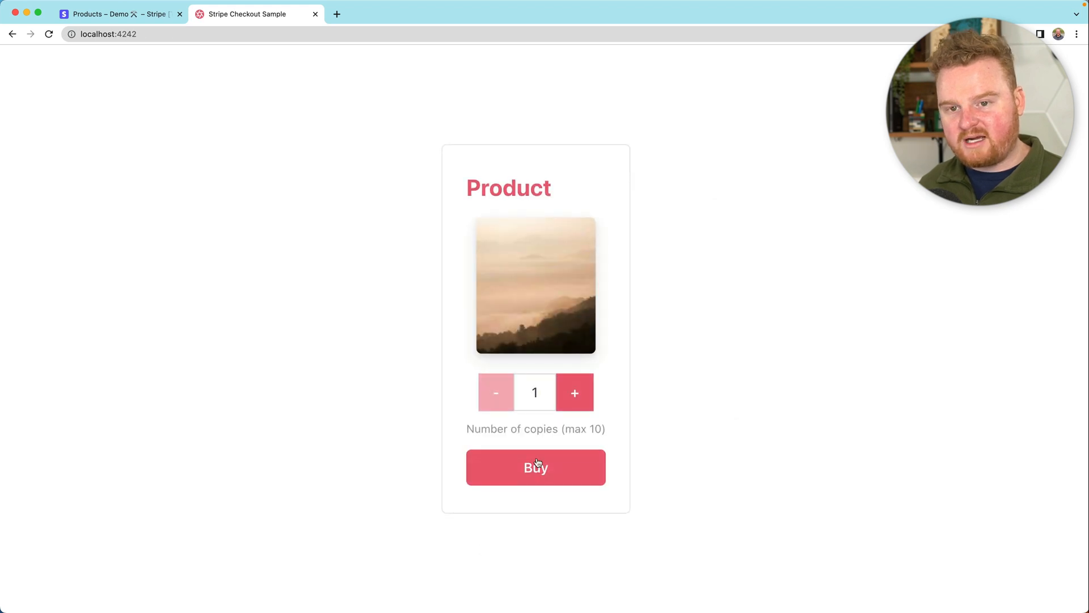
click(534, 466)
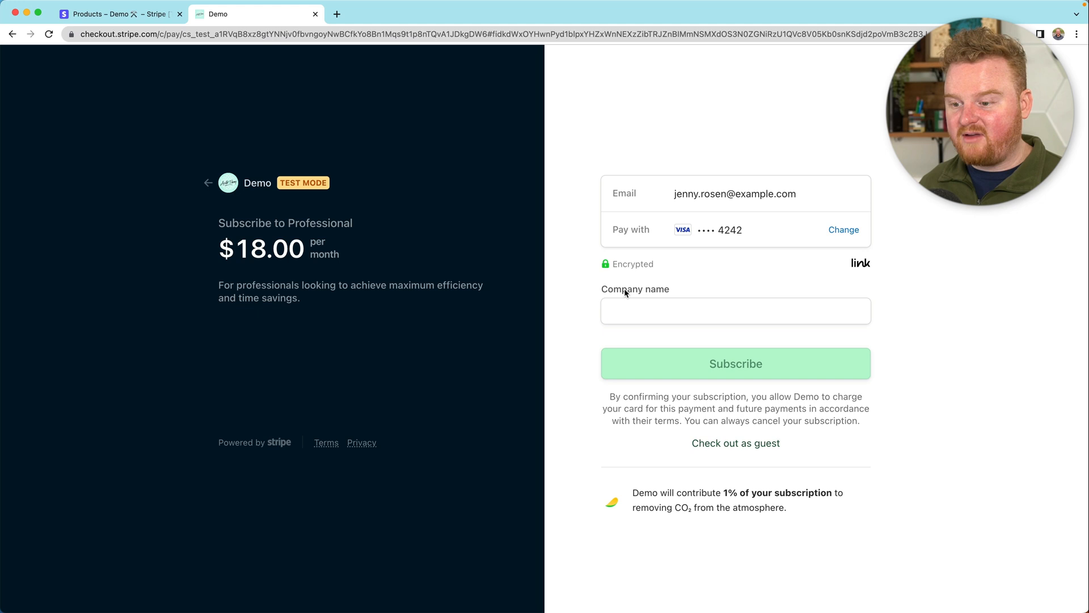
click(735, 311)
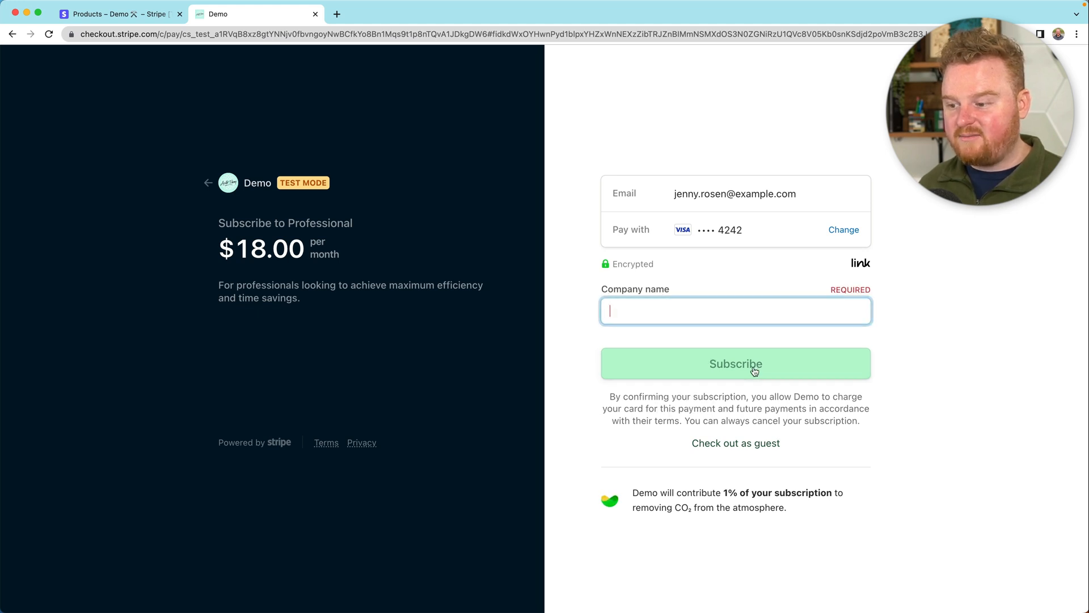
- Subscribe with Company name empty to confirm the field is required
click(735, 363)
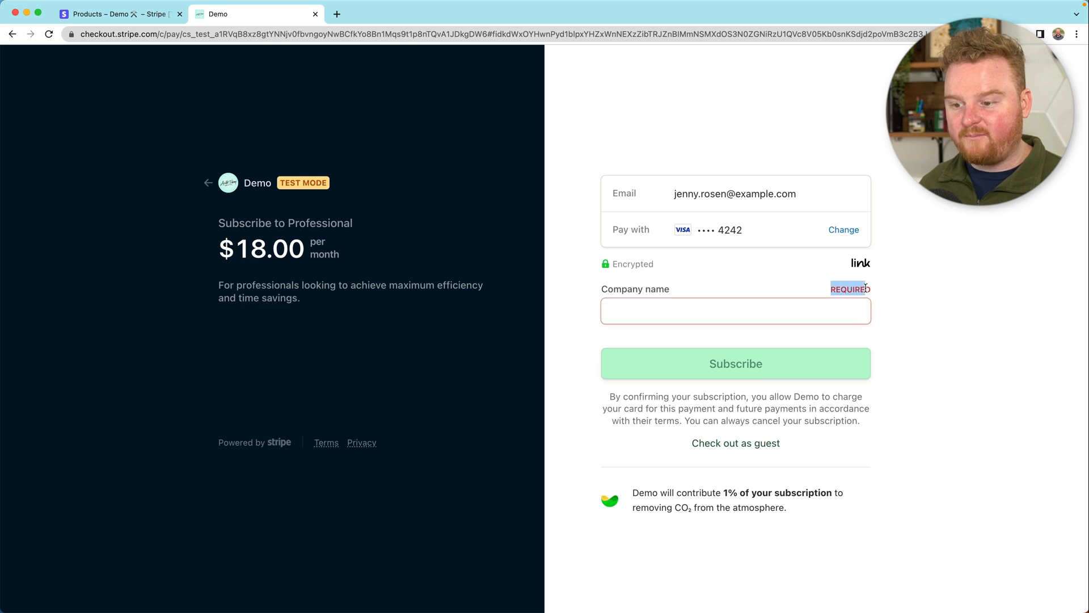
click(735, 311)
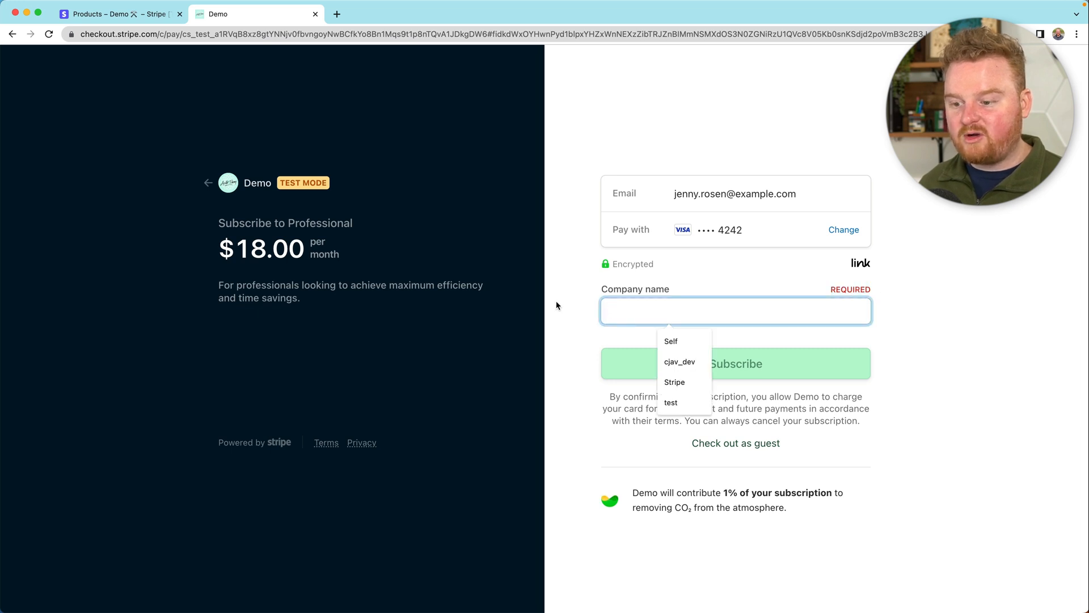
click(671, 342)
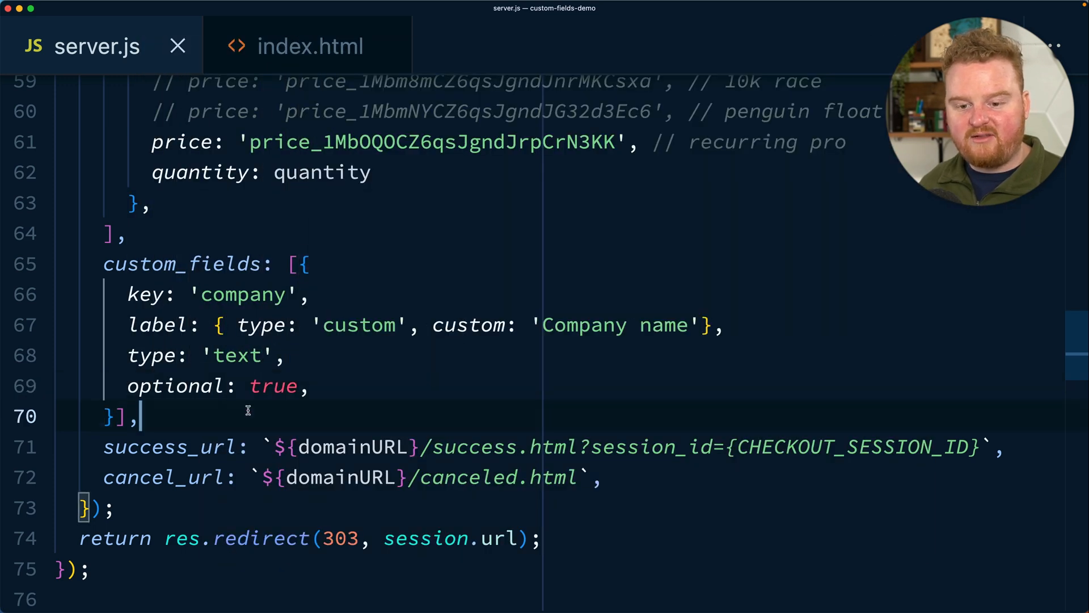
- Switch from Visual Studio Code back to Google Chrome
key(cmd+tab)
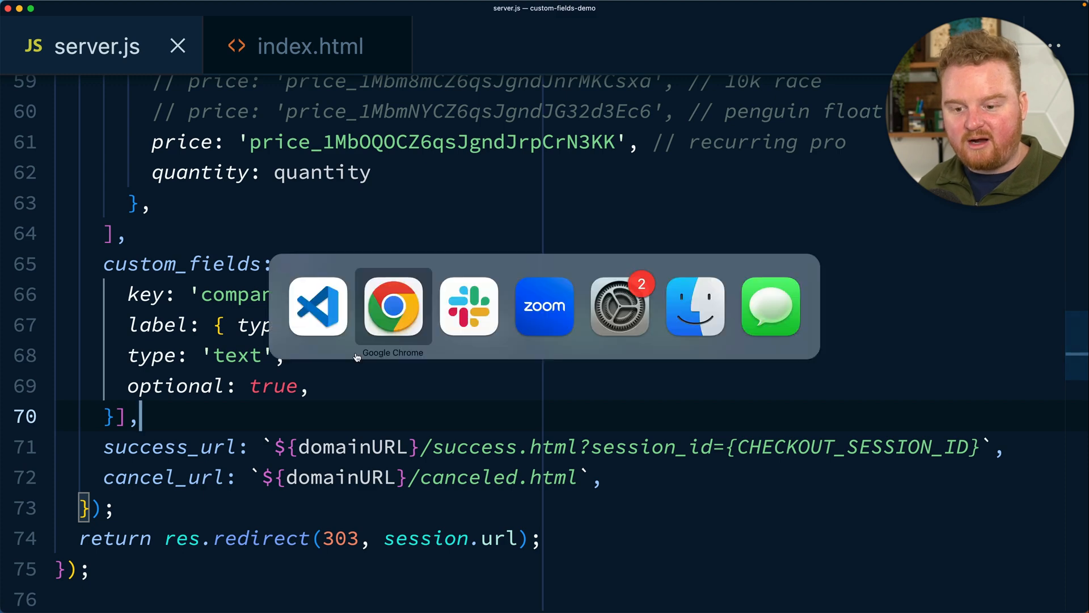
- Restart the demo and subscribe to Professional with Company name 'ACME Corp.'
click(393, 306)
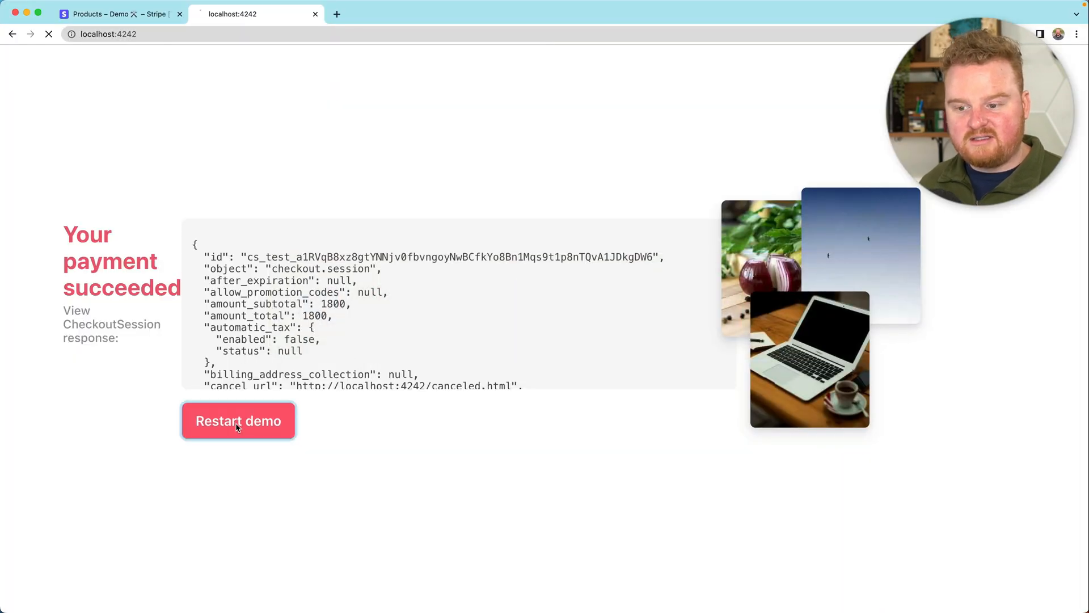
click(239, 420)
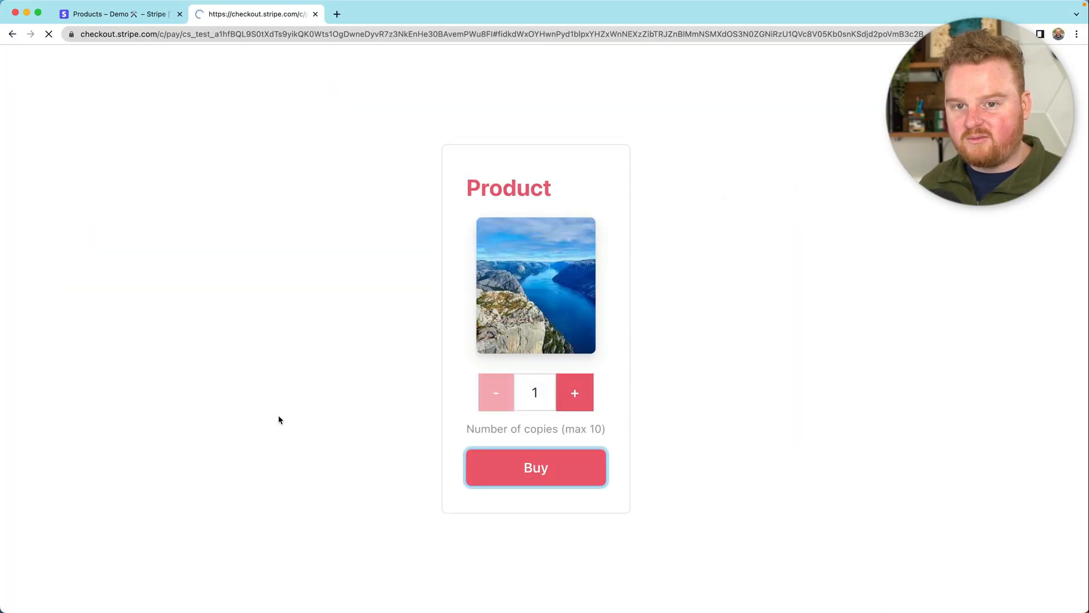
click(535, 466)
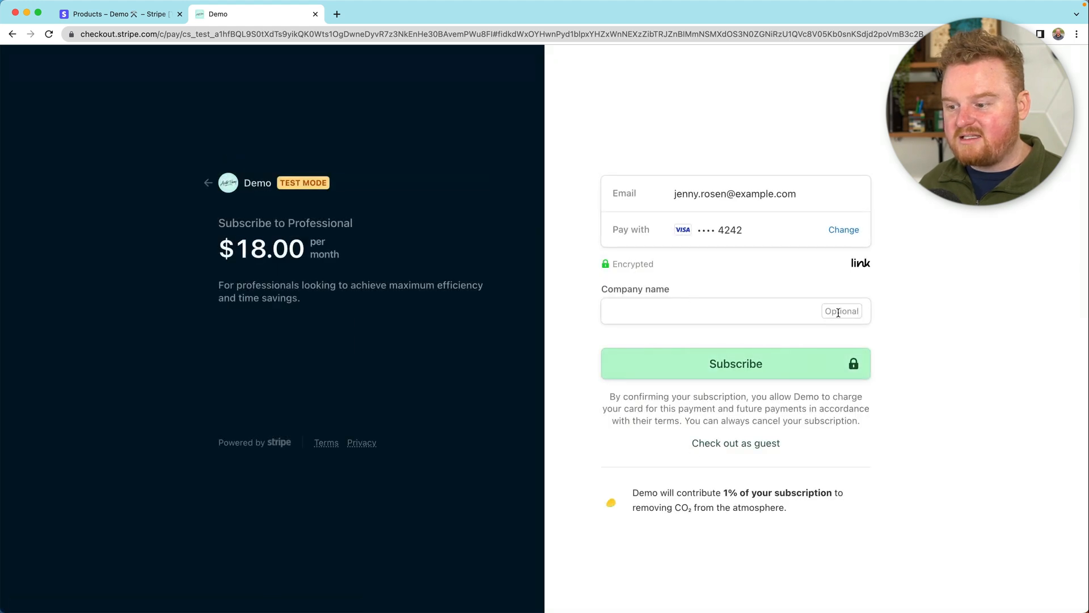
click(723, 311)
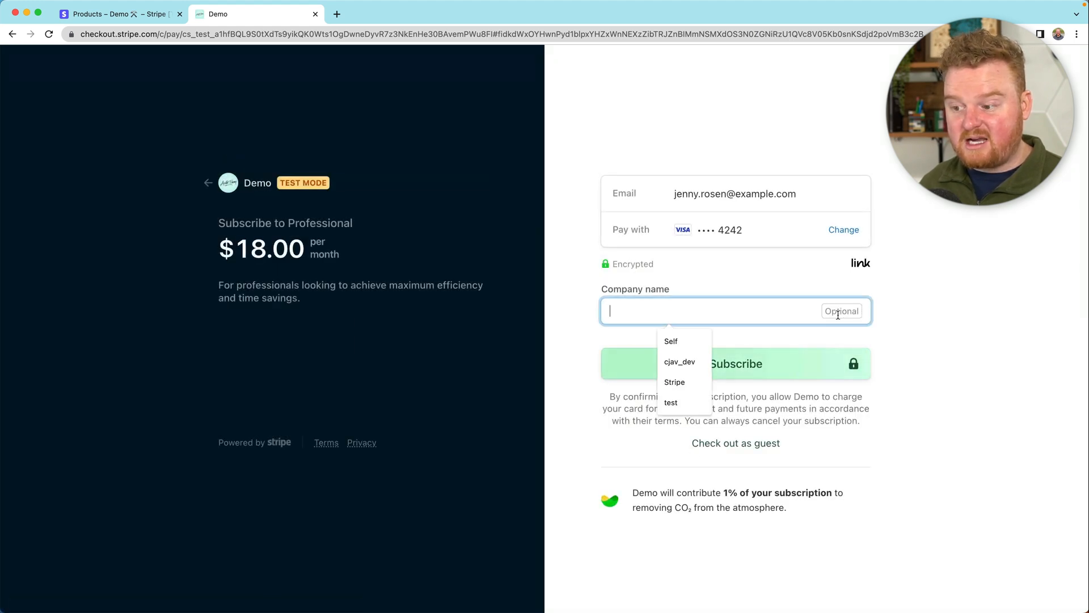
click(671, 342)
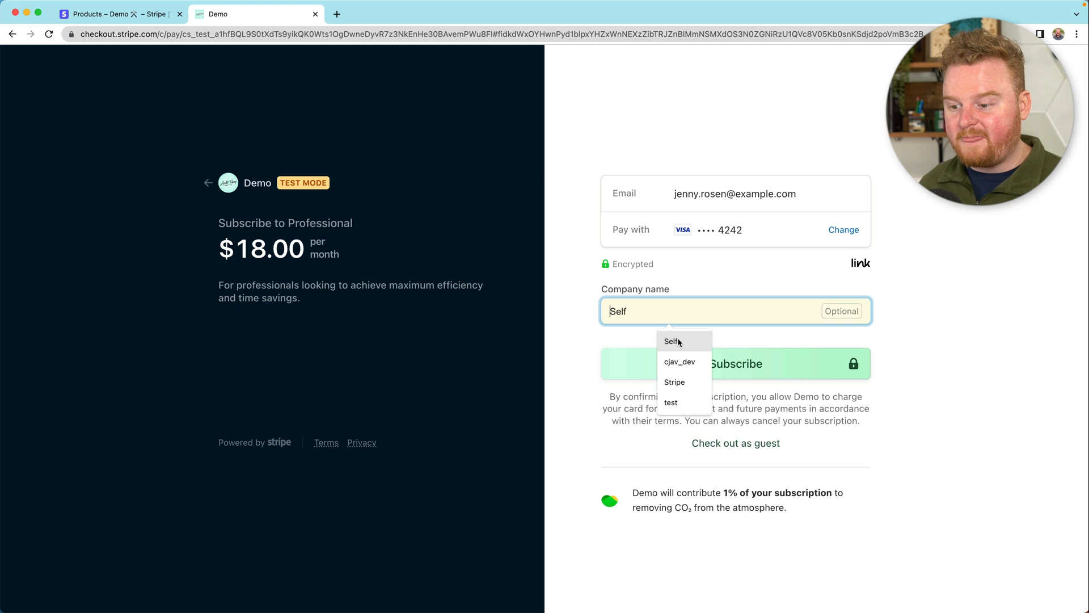
text(ACME)
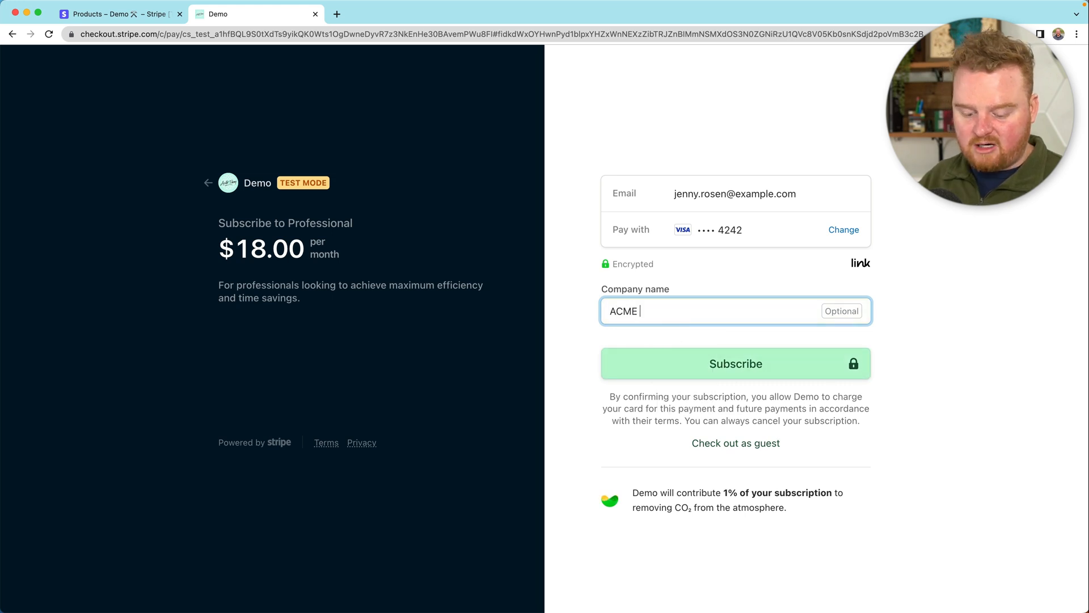
click(735, 363)
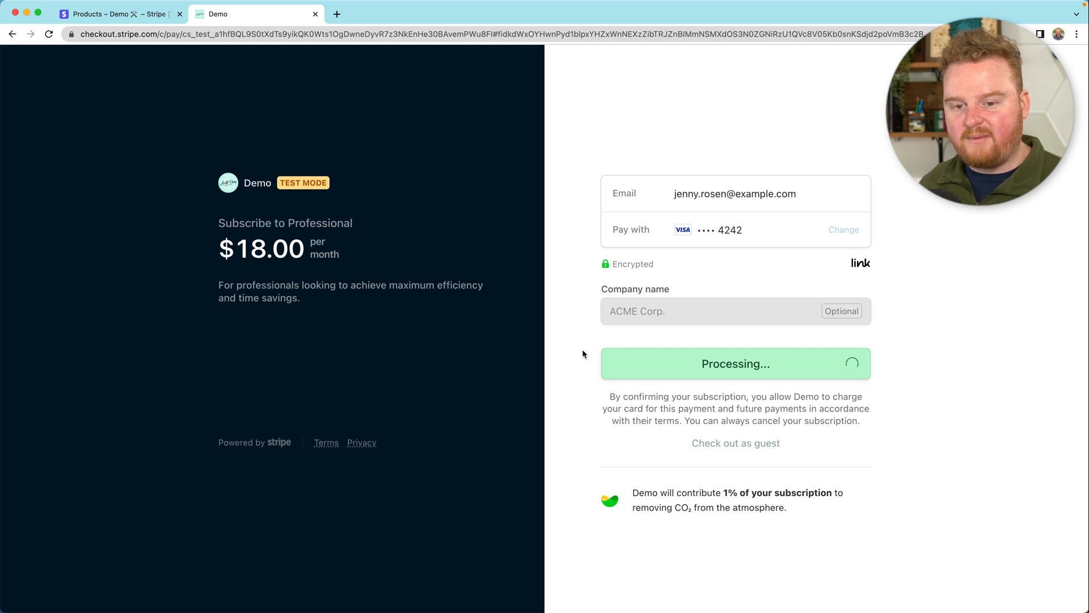
mouse_move(535, 324)
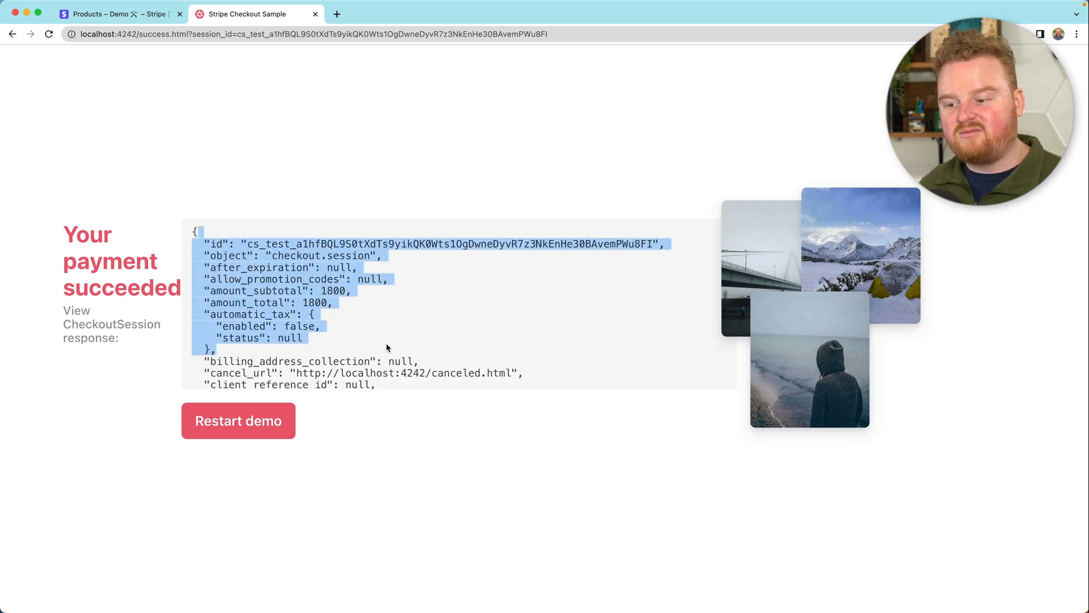
- Highlight the ACME Corp. value under custom_fields in the CheckoutSession response
scroll(down, 3)
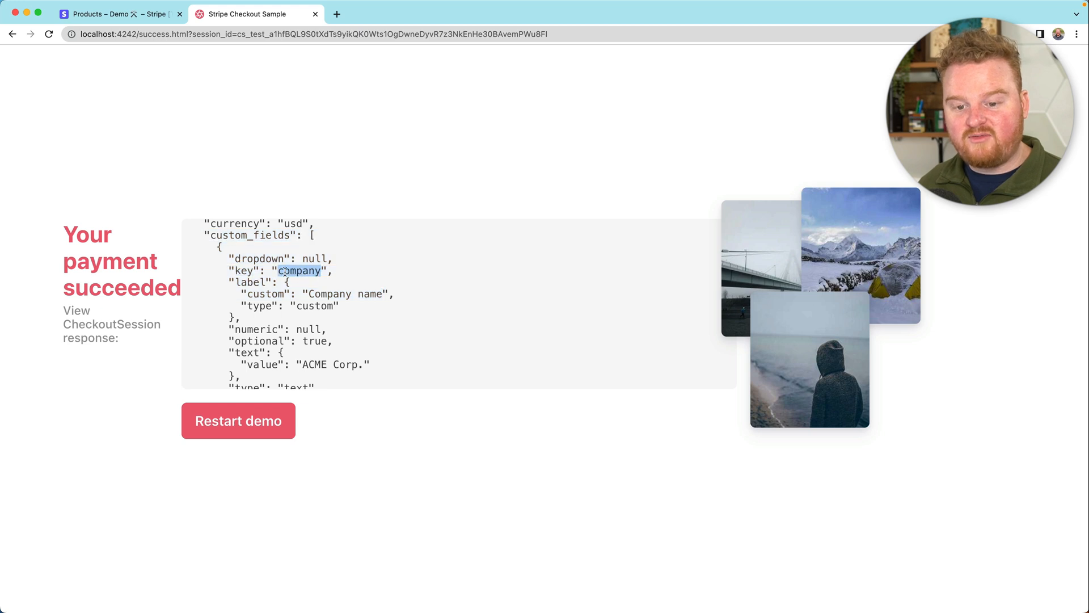
drag(279, 270, 274, 318)
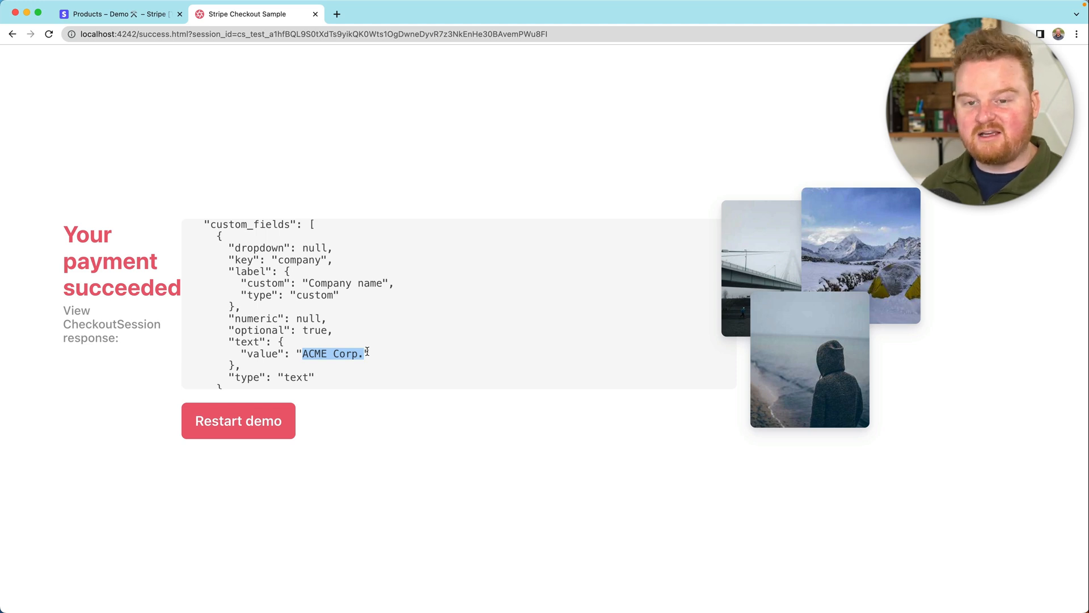
click(237, 420)
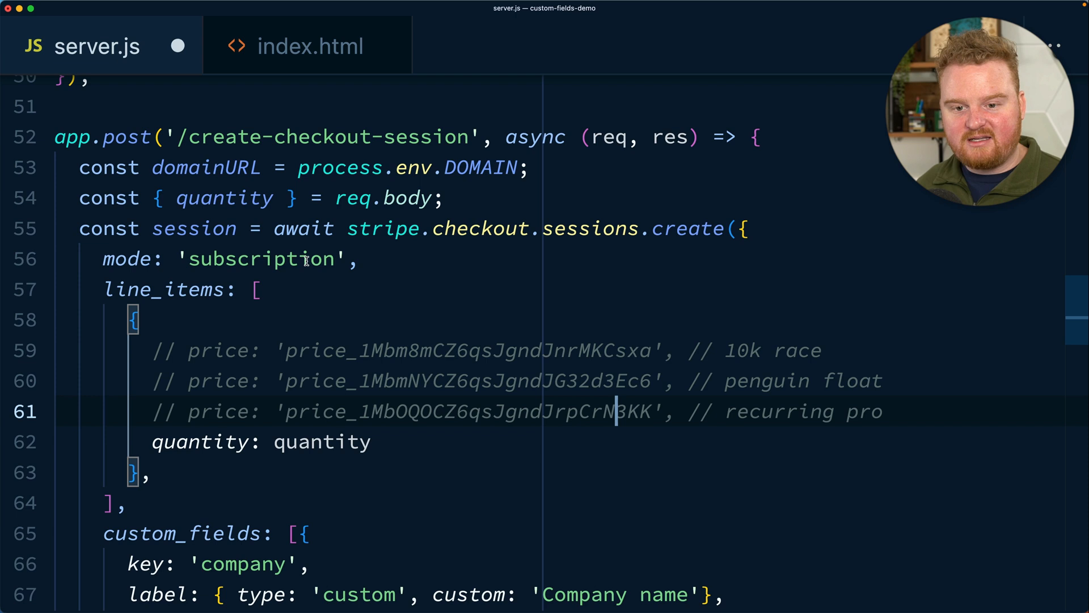
- Set mode to 'payment' and rename the custom field key 'size', label 'T-shirt size'
double_click(261, 258)
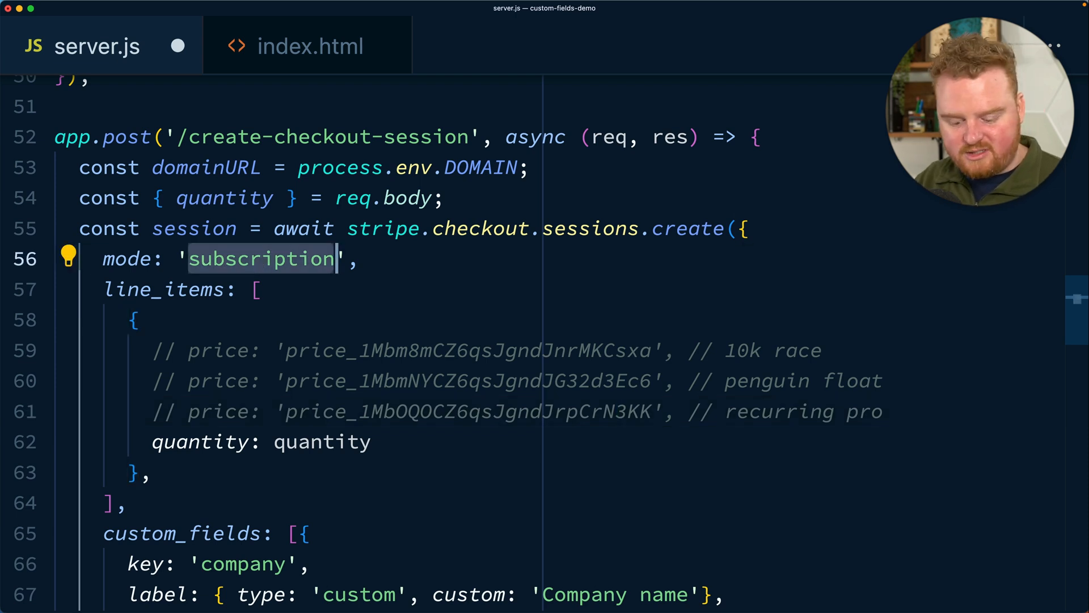
text(payment)
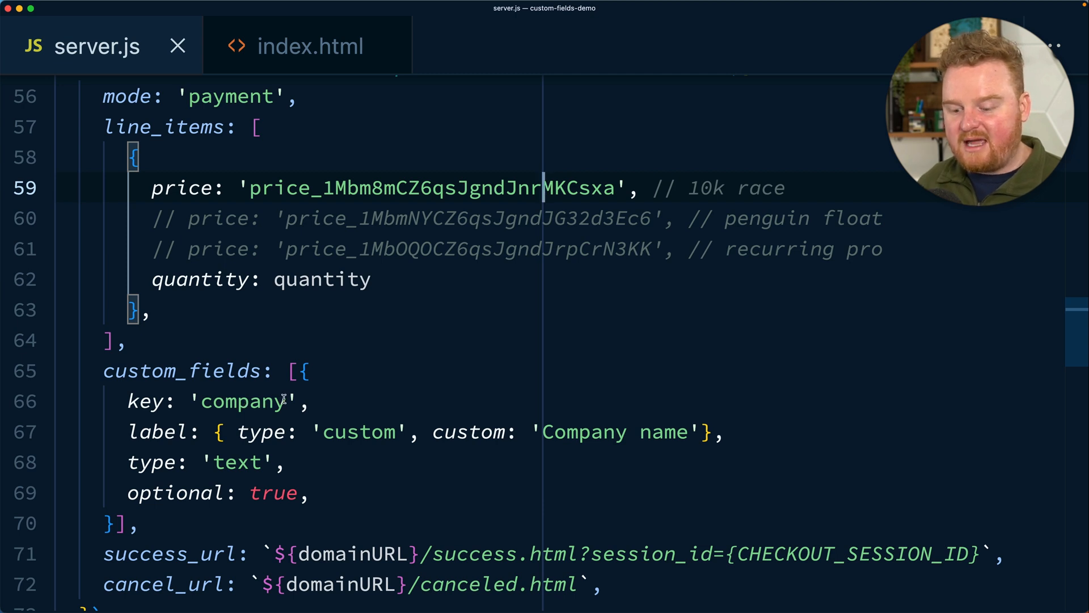
double_click(243, 400)
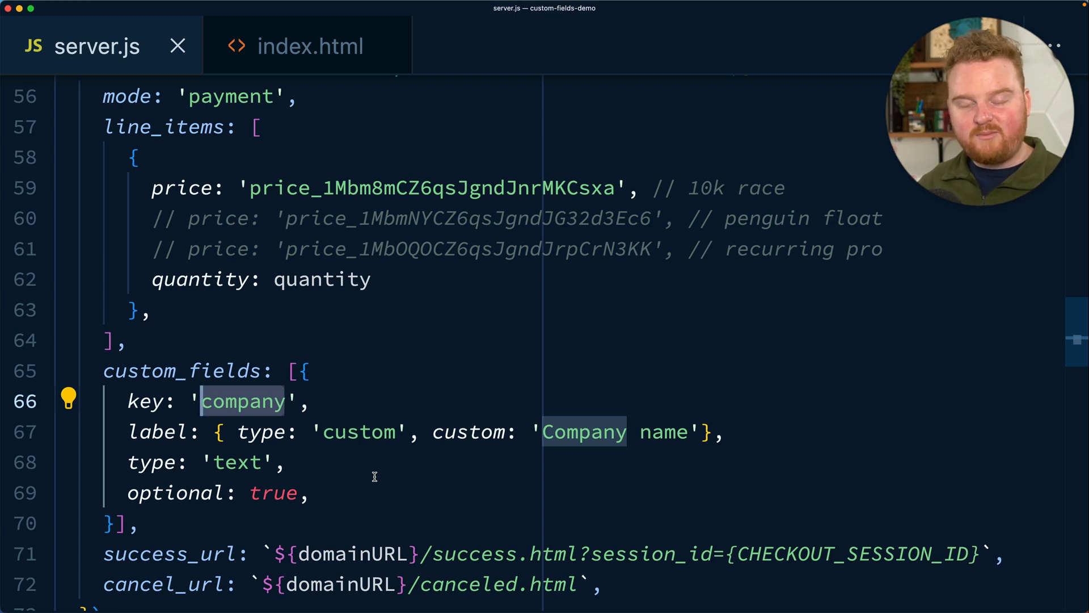
text(size)
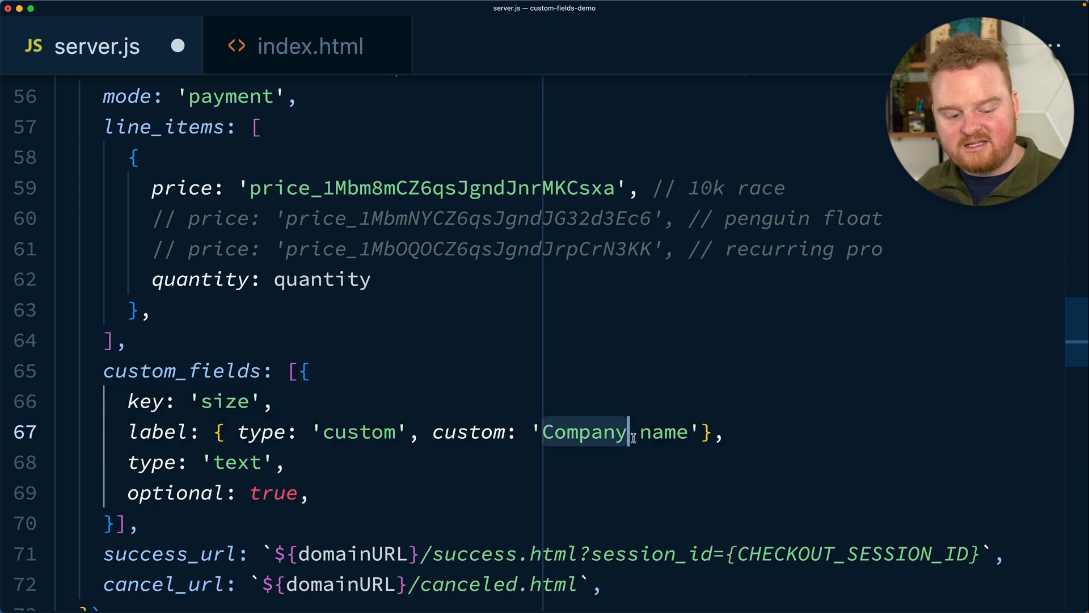
text(T-)
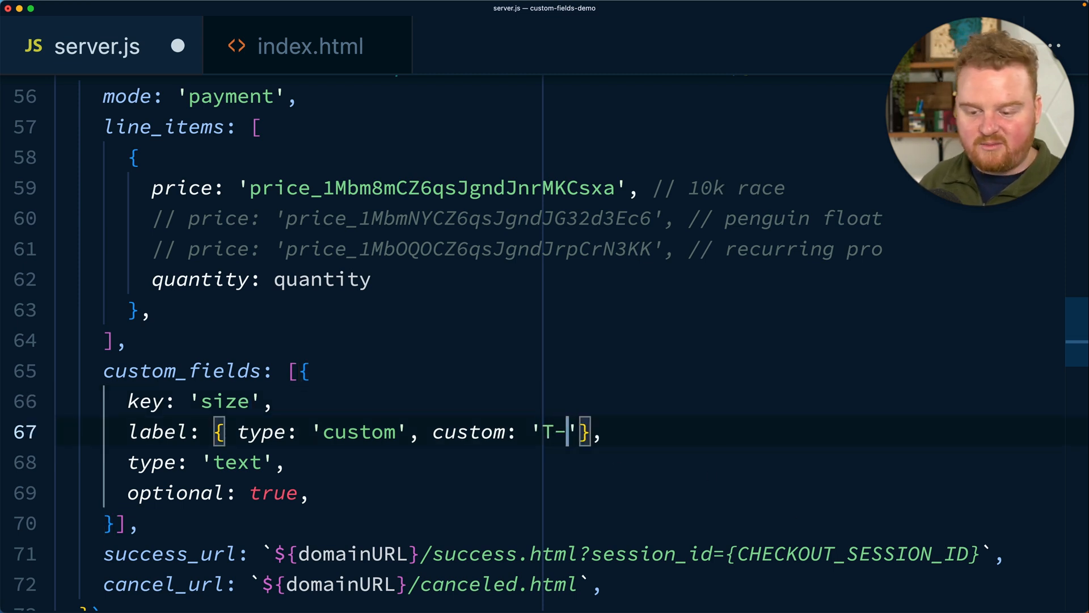
text(shirt)
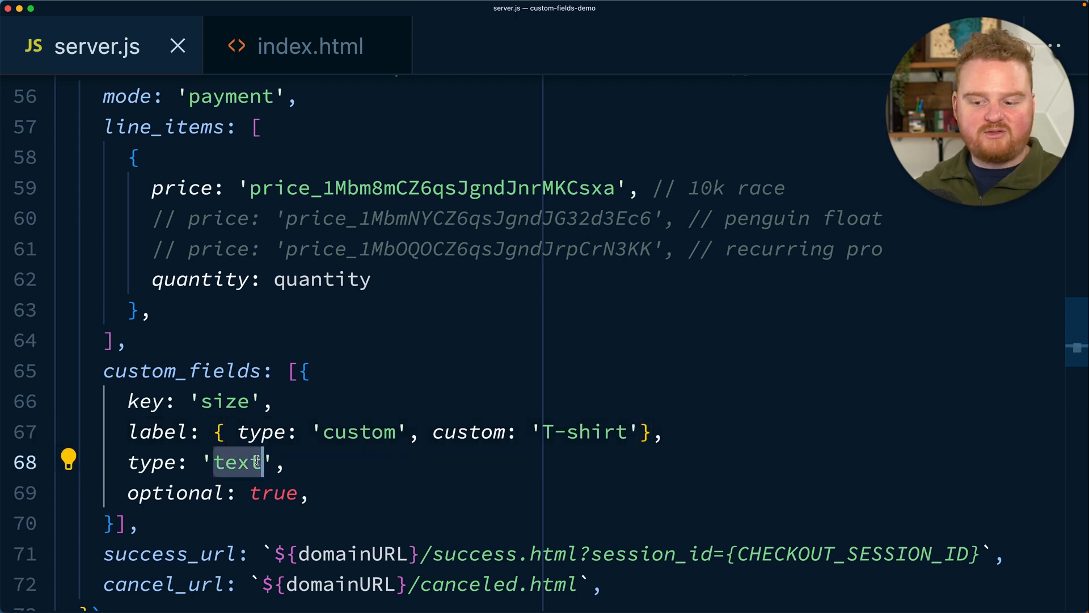
- Make the field type 'dropdown' with an options list starting with label 'Small'
text(dropto)
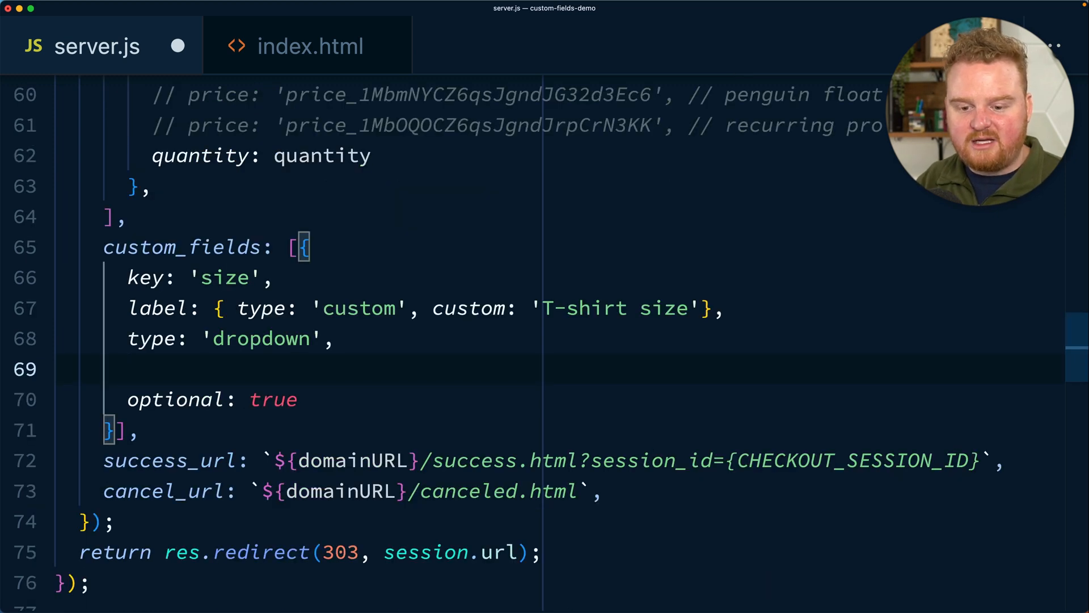
text(de)
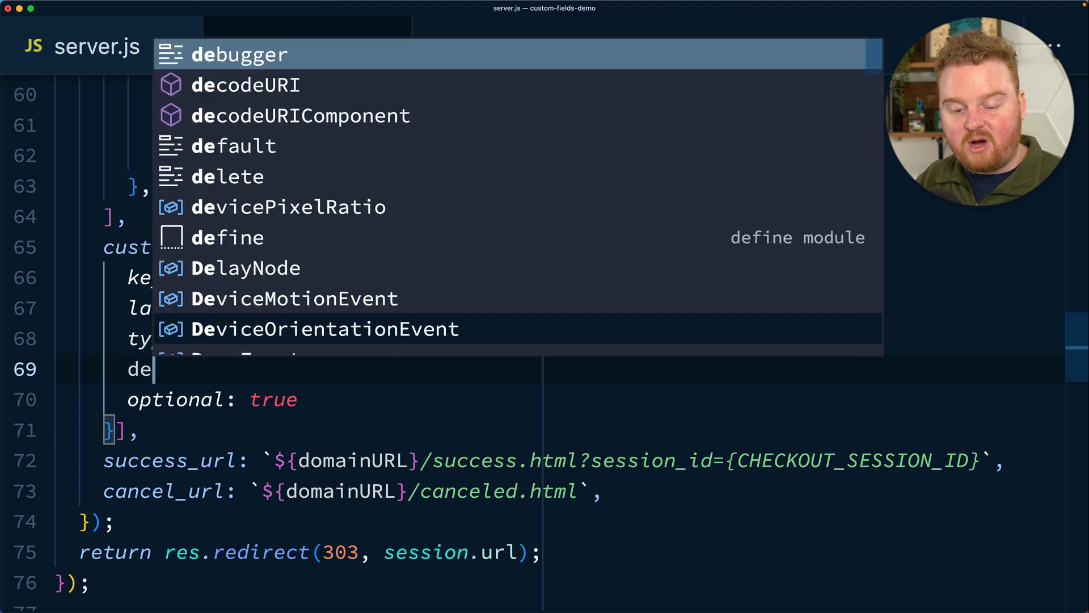
text(dropdown)
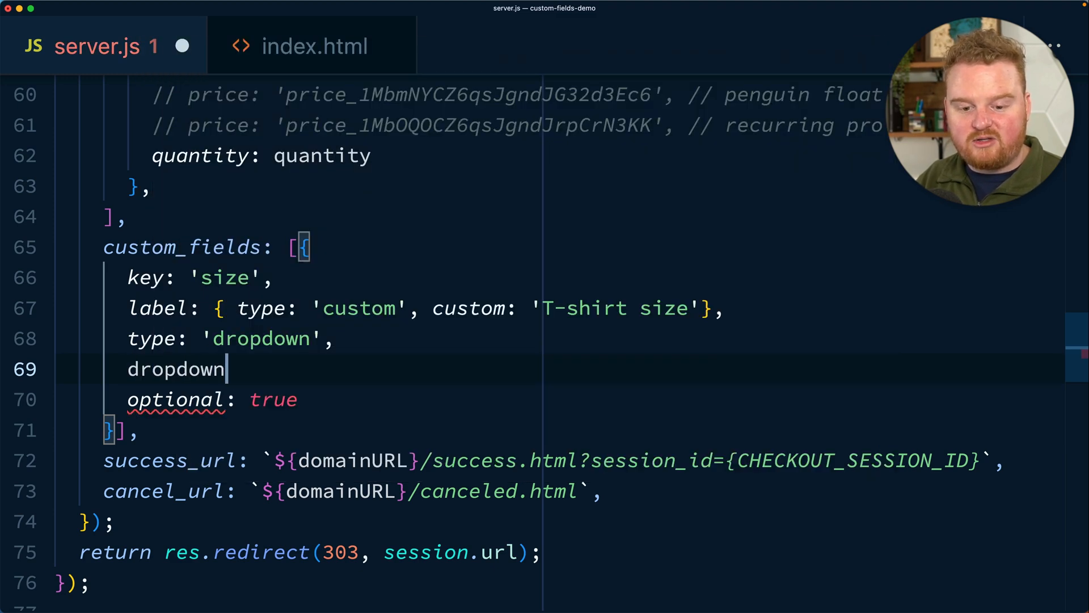
text(: {)
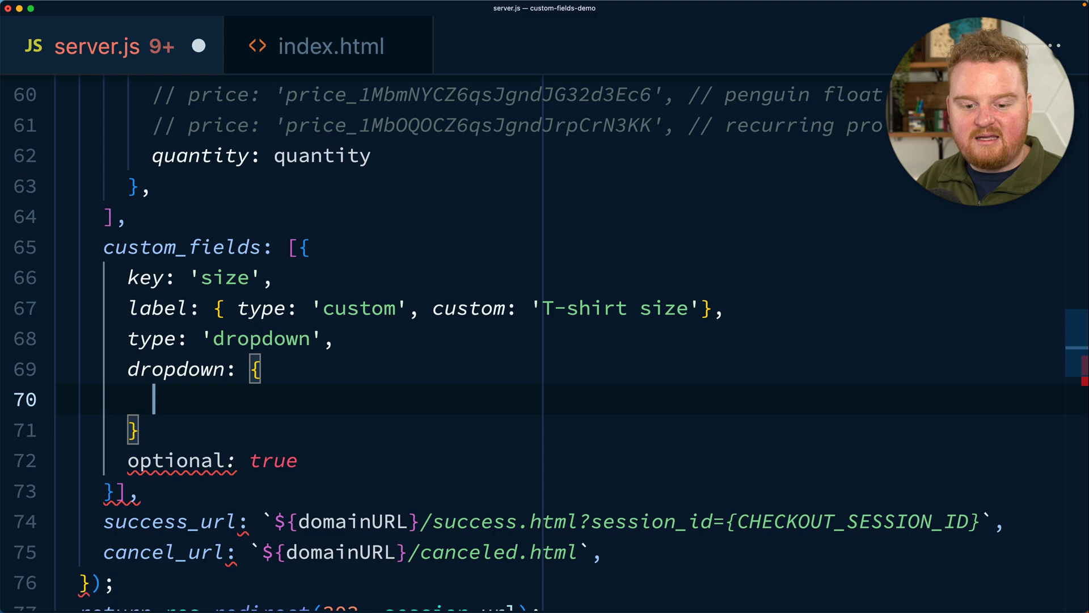
text(options: [)
text({)
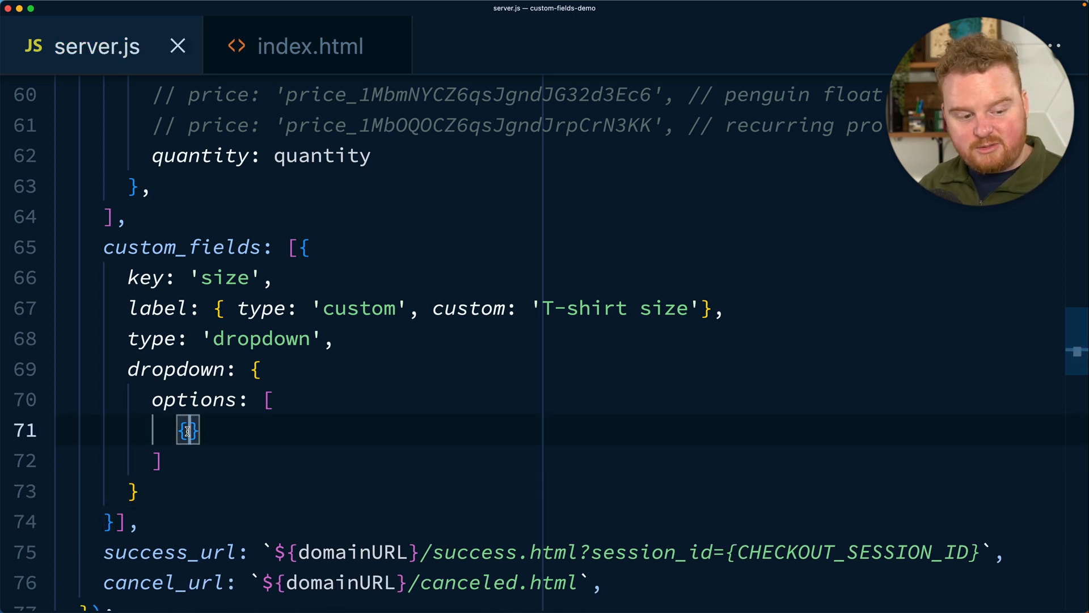
text(label: ')
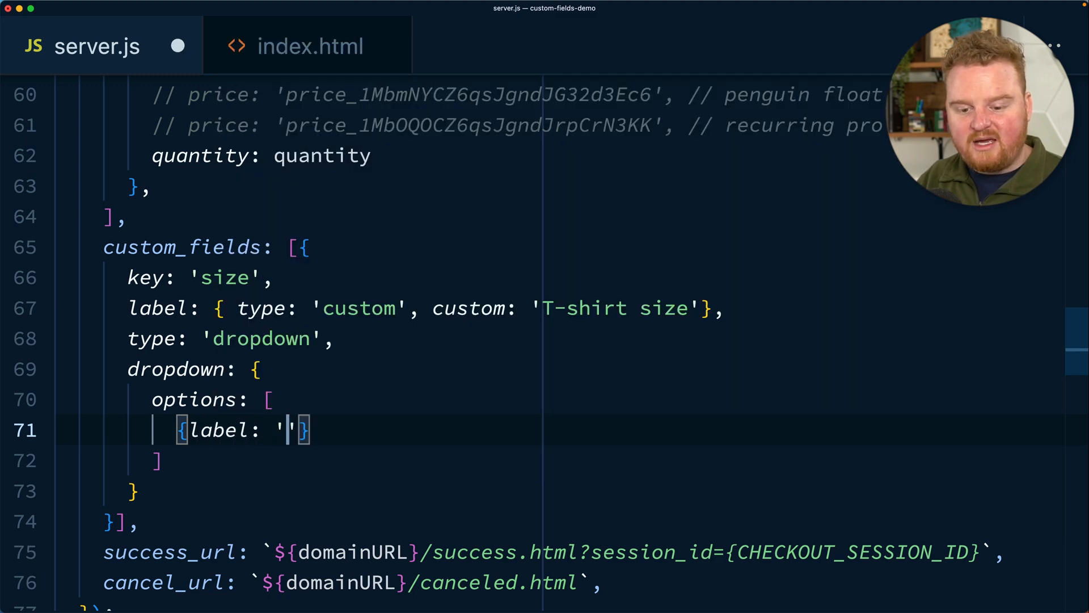
text(Small', val)
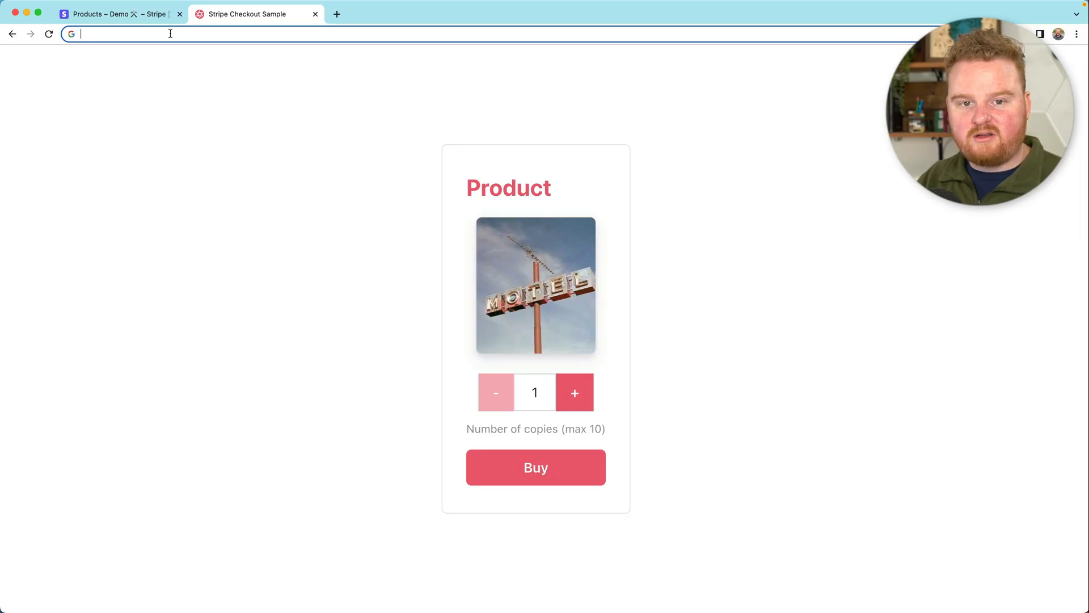
- Reload localhost:4242 and buy the $59.99 10k race entry
text(localhost:4242)
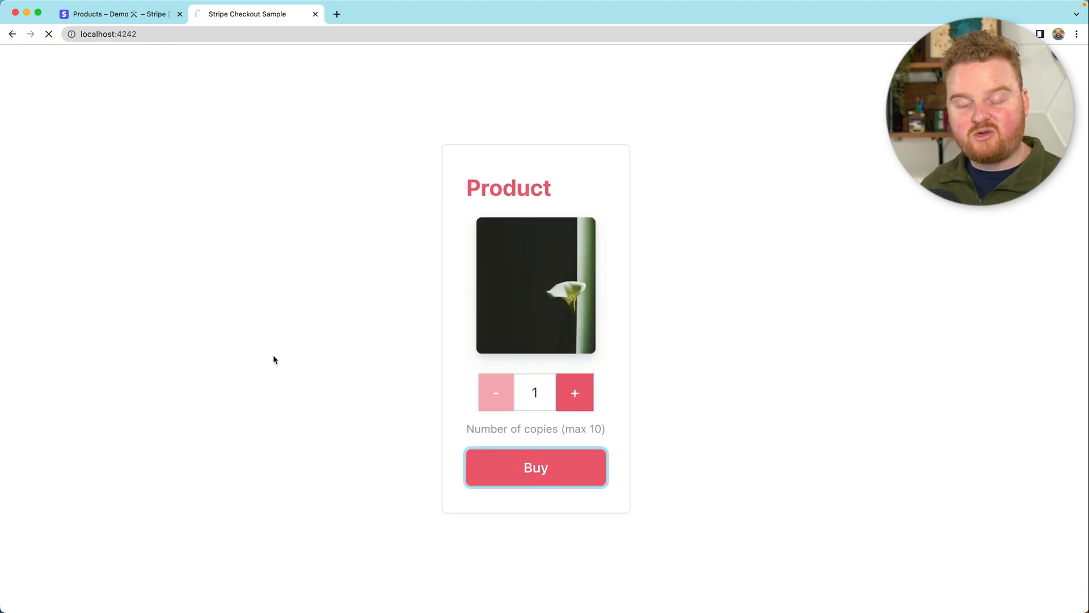
click(535, 467)
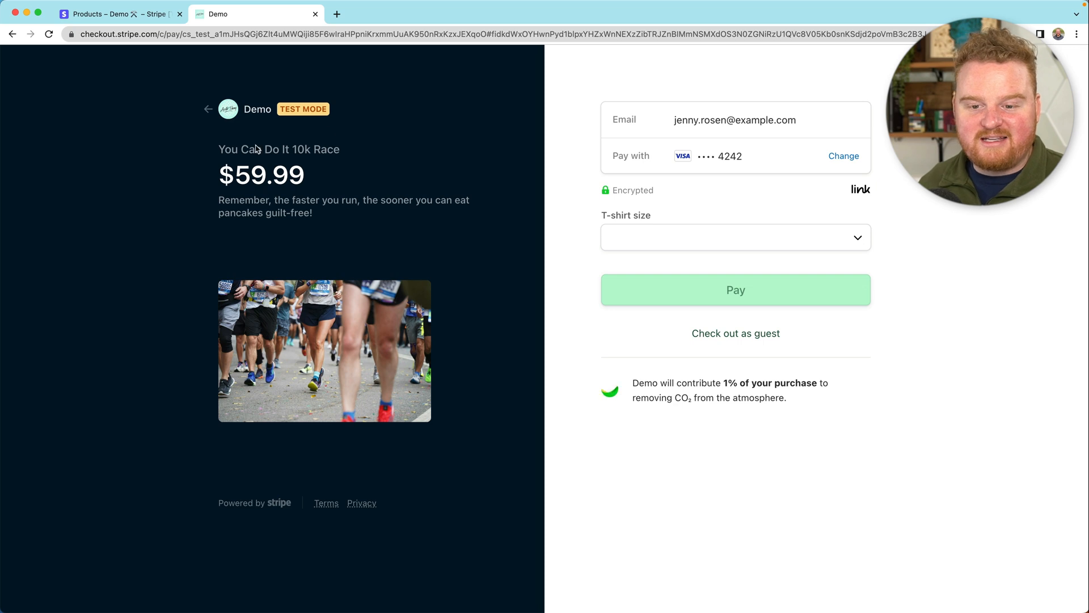
mouse_move(342, 224)
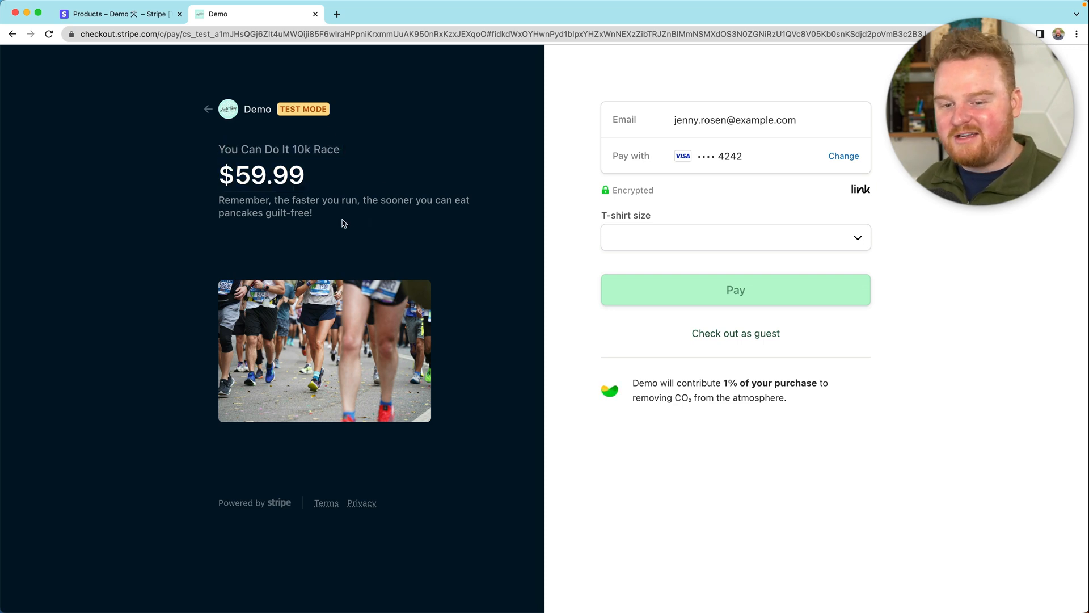
mouse_move(577, 259)
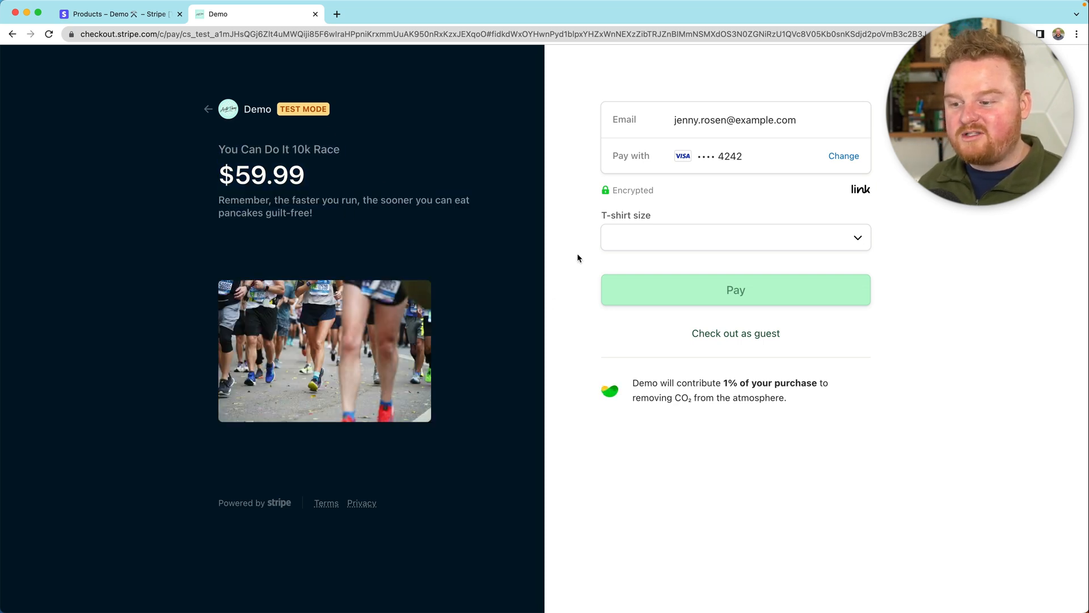
- Choose Large as the T-shirt size and pay for the 10k race
click(736, 238)
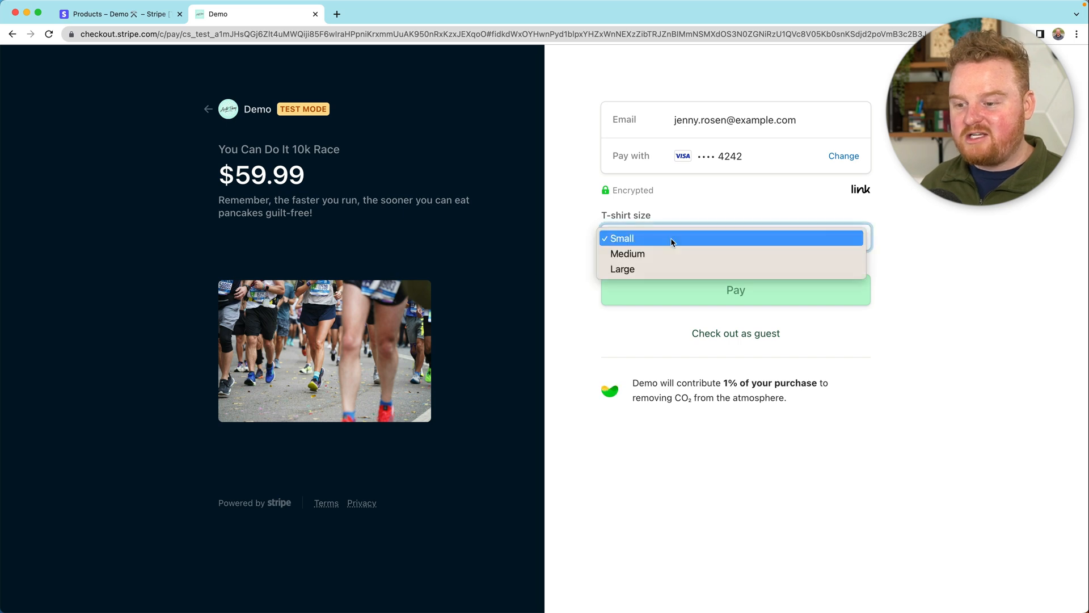
mouse_move(647, 253)
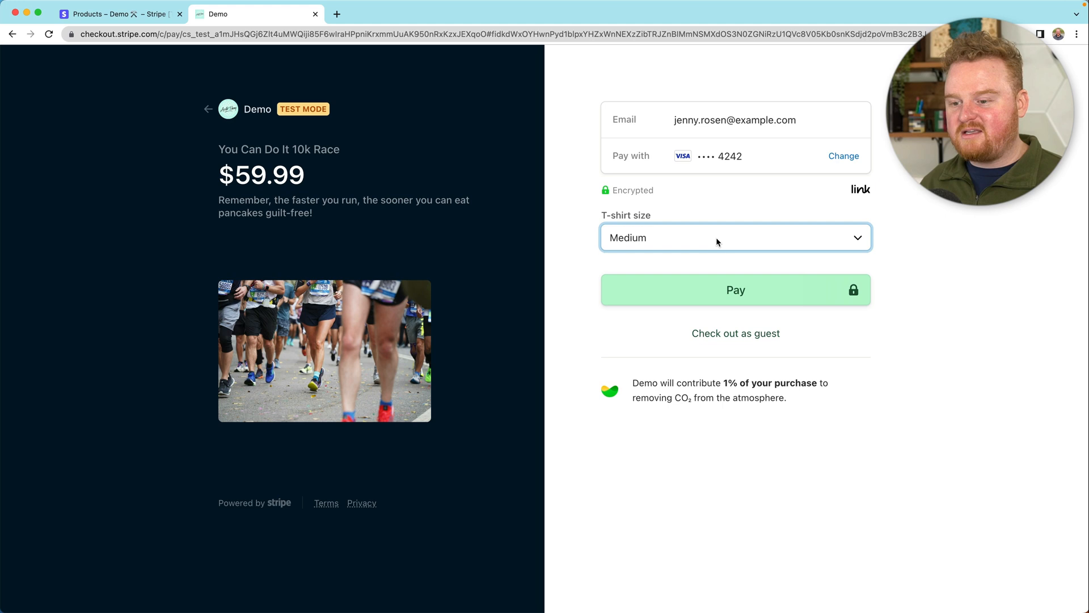
click(734, 237)
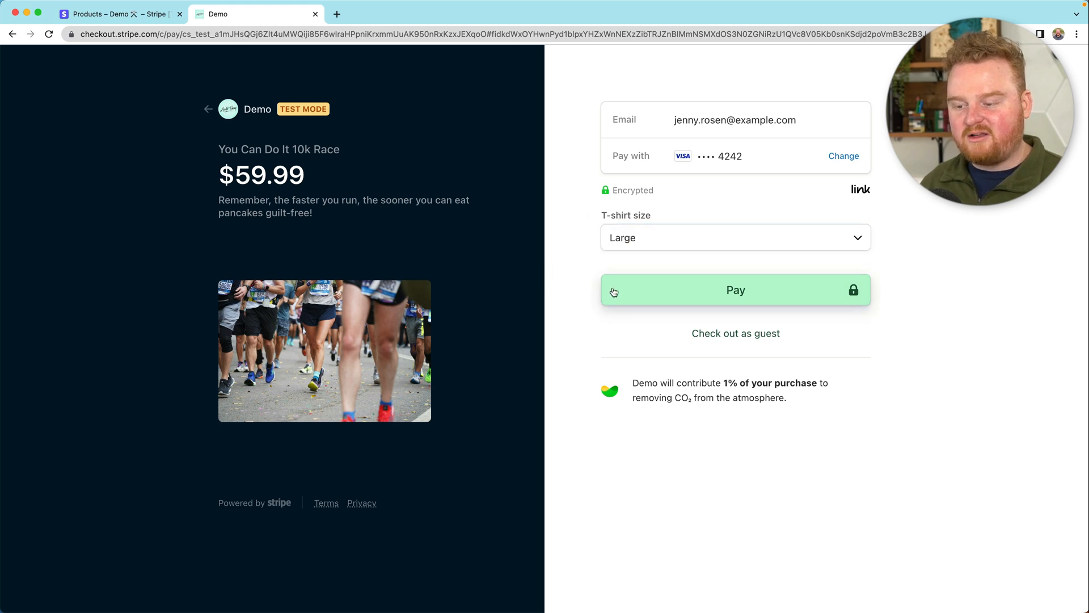
click(736, 290)
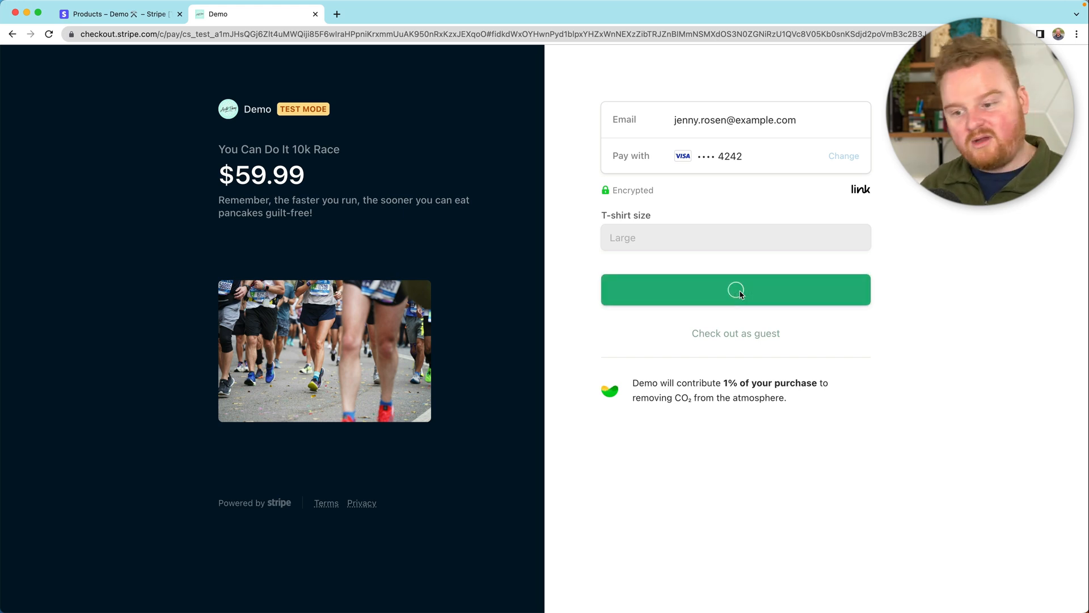
click(736, 290)
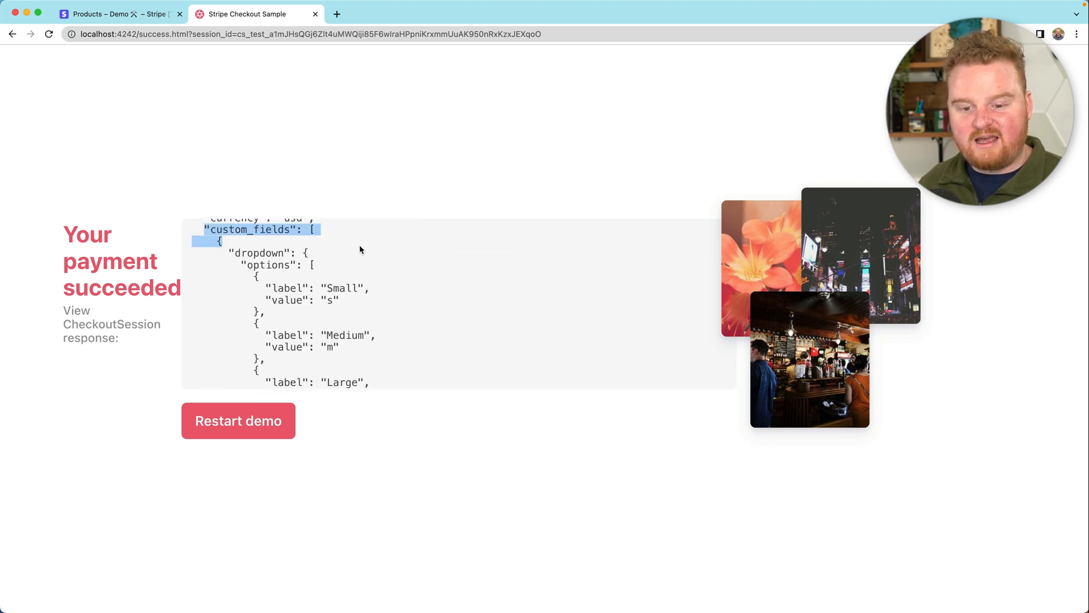
scroll(down, 3)
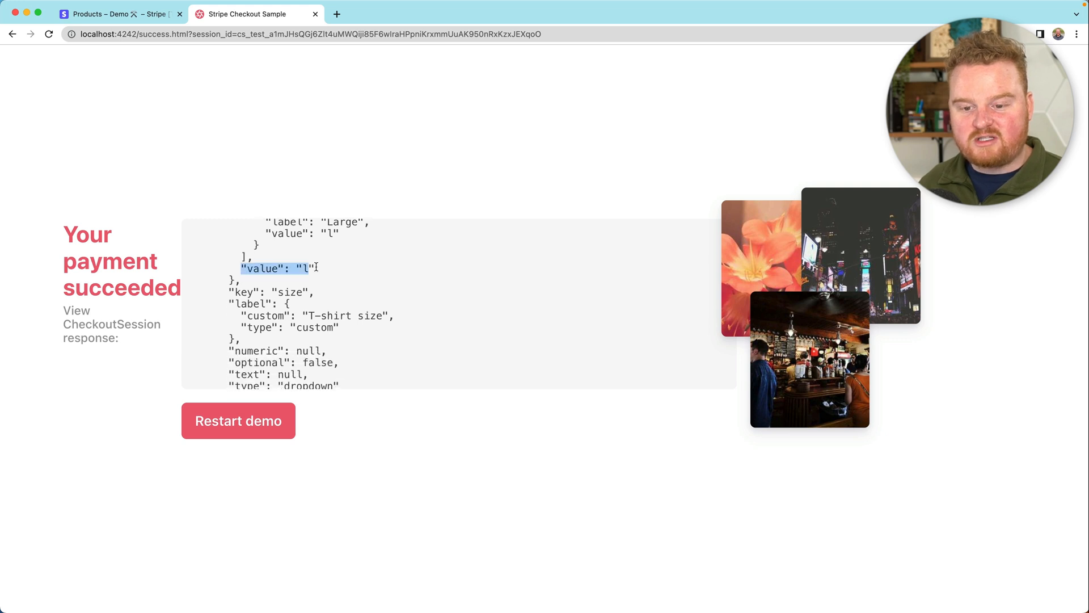
click(314, 270)
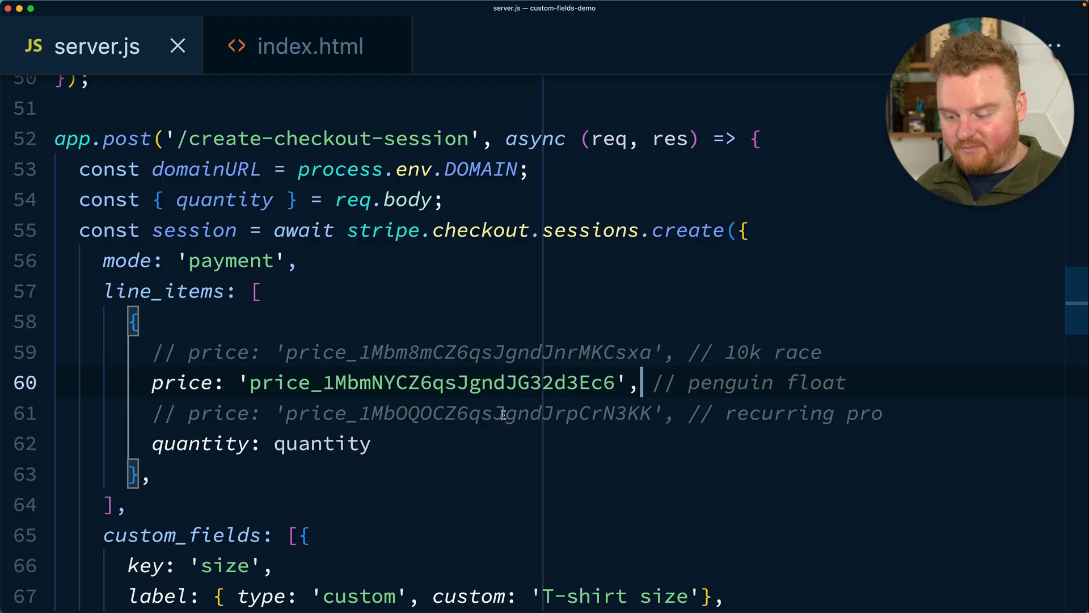
double_click(432, 290)
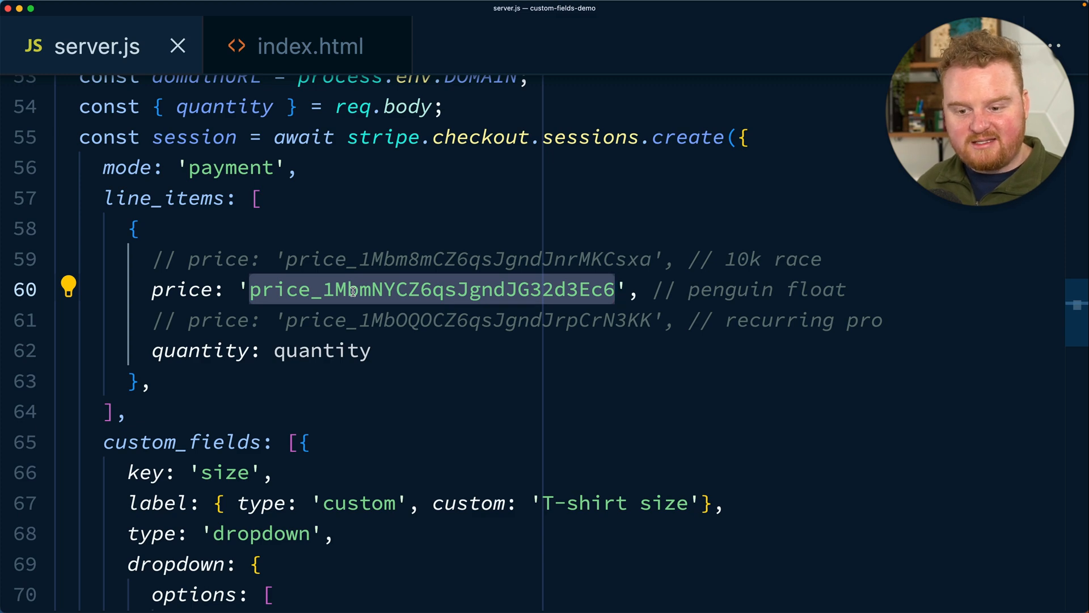
scroll(down, 3)
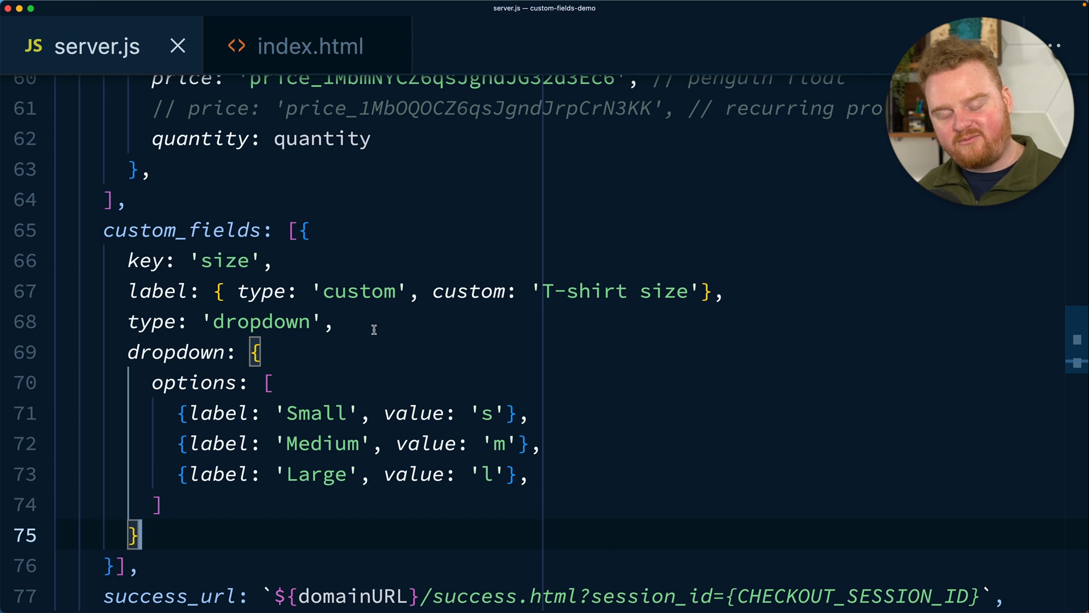
- Turn the size dropdown into a 'Delivery instructions' text field with key 'delivery'
double_click(224, 261)
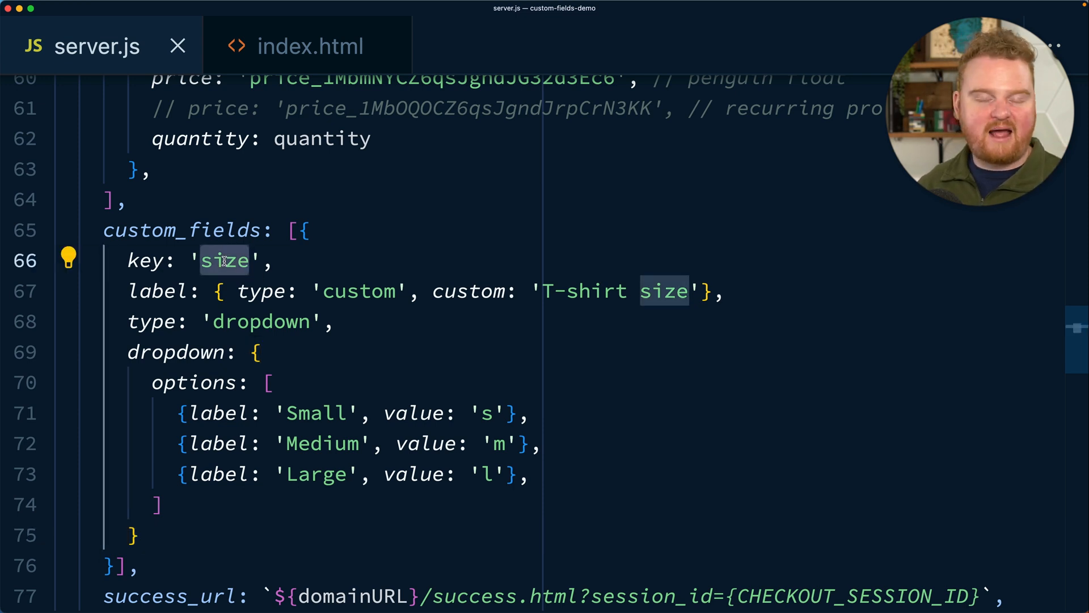
text(d)
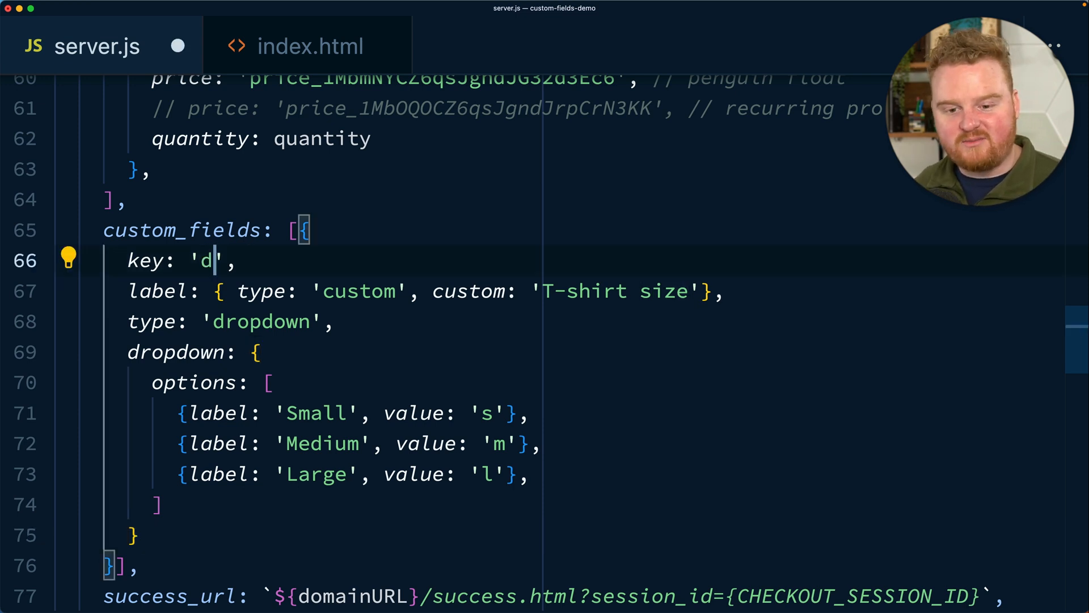
text(elivery)
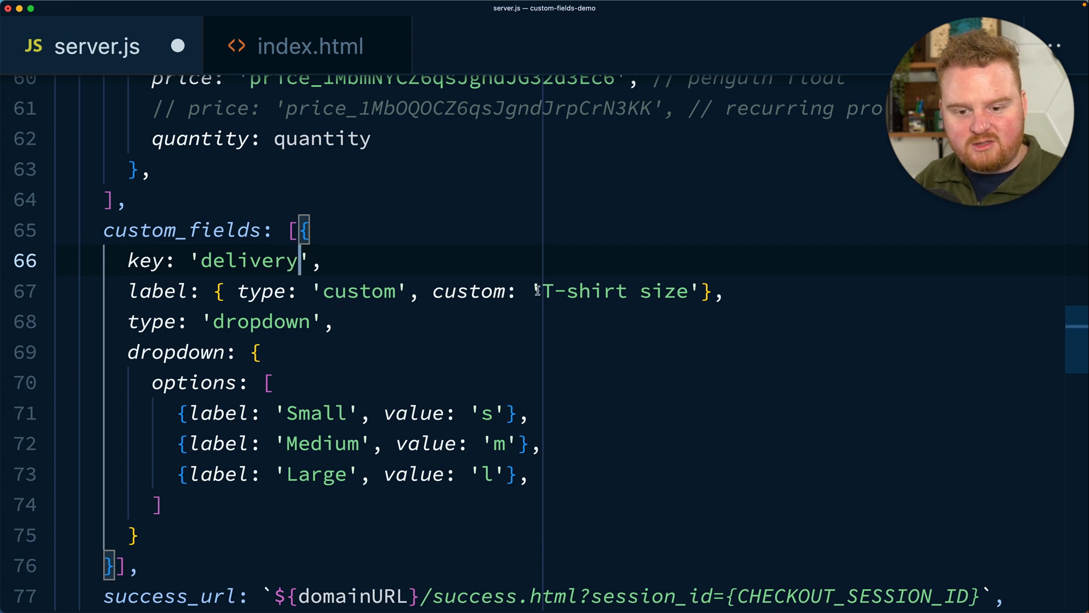
text(D)
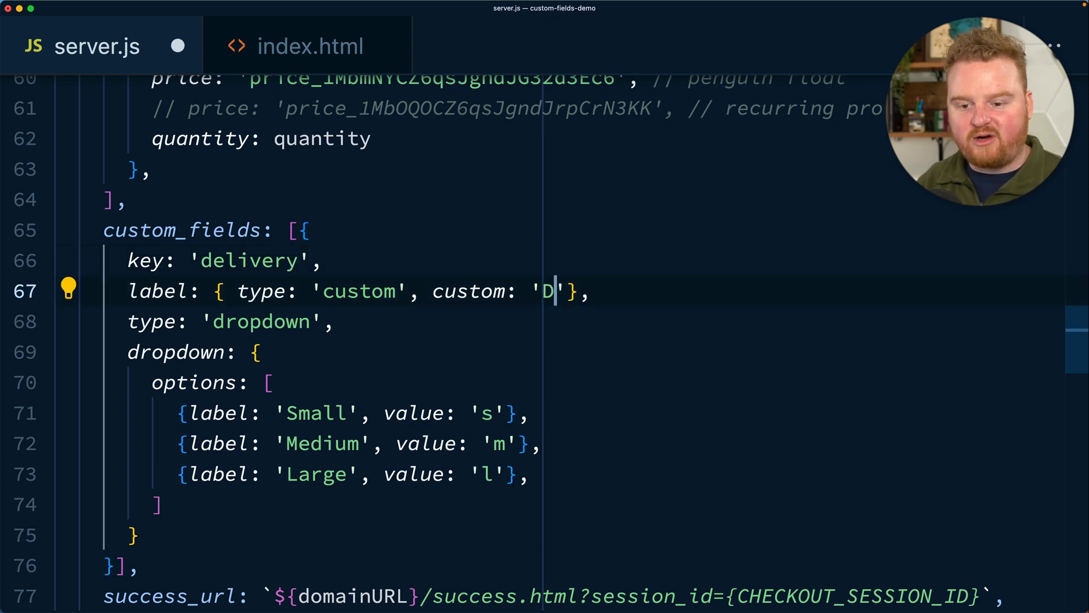
text(elivery instructions)
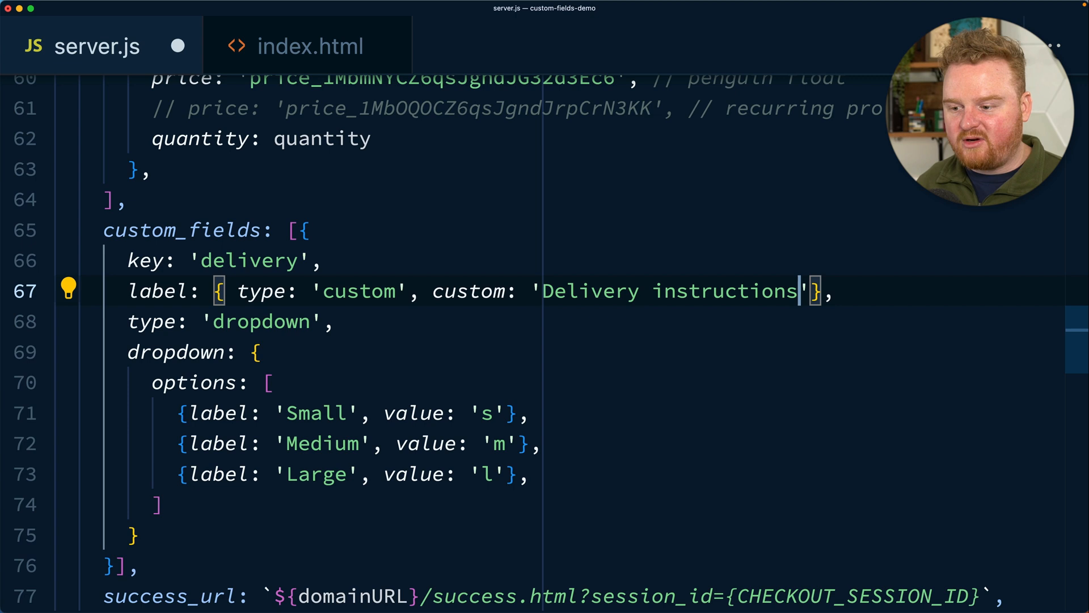
double_click(263, 321)
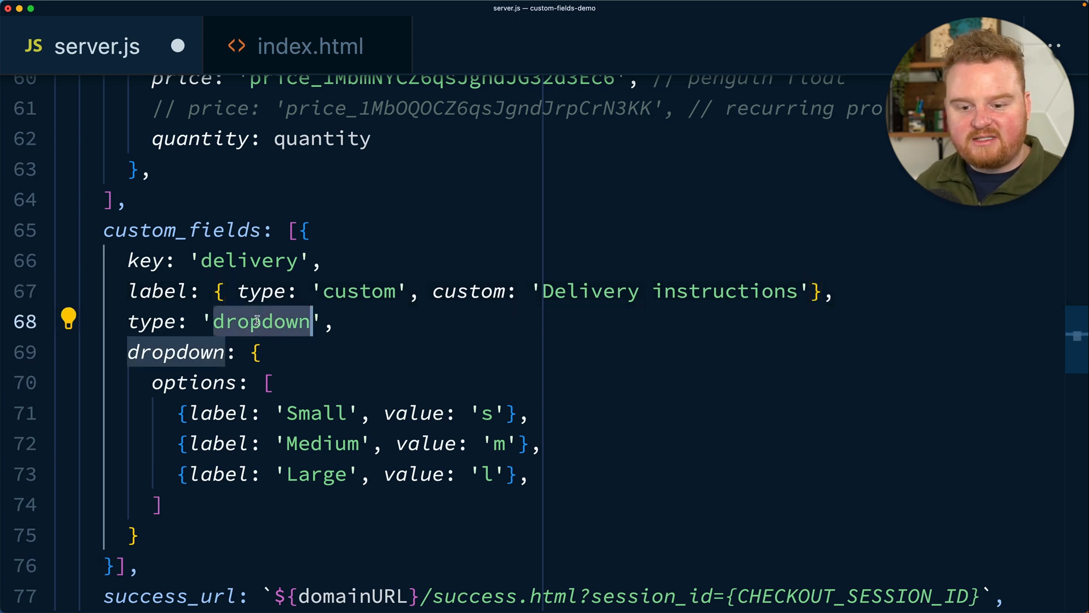
text(text)
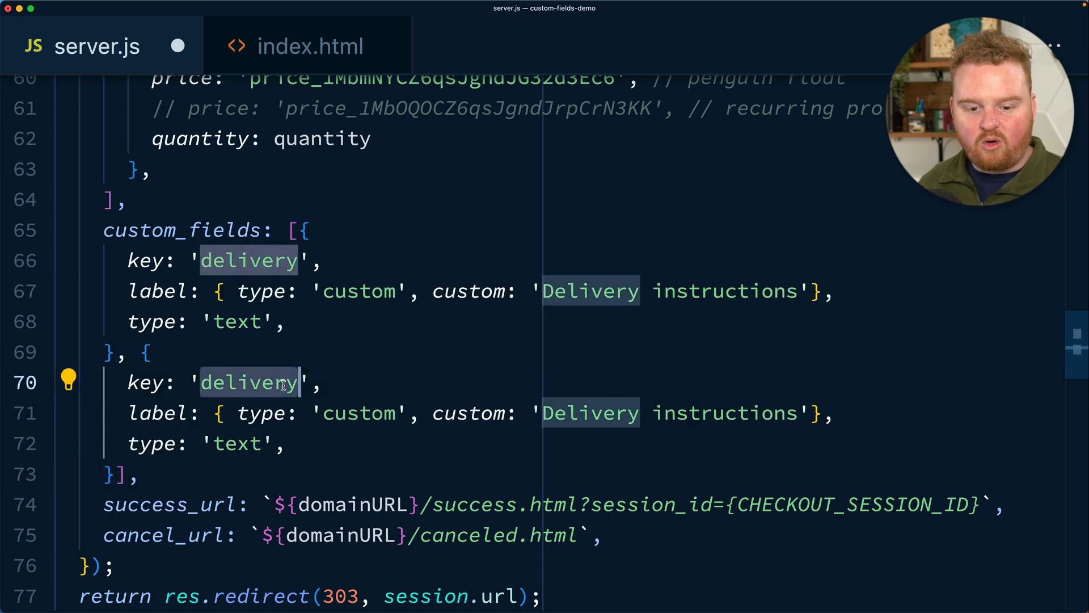
- Add a second custom field: key 'order', label 'Order number', type 'numeric'
text(order)
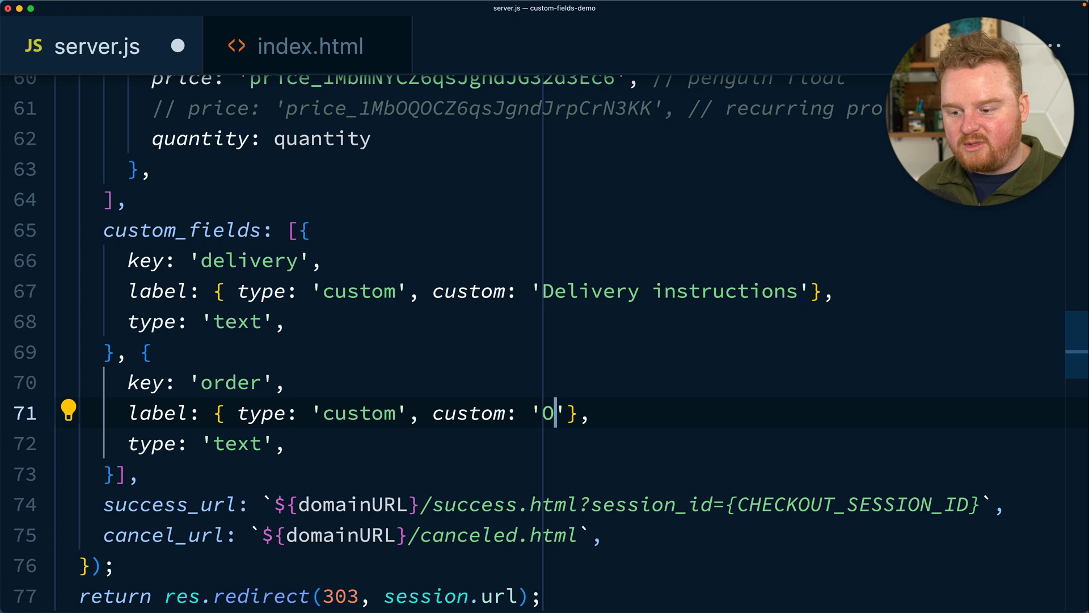
text(rder number)
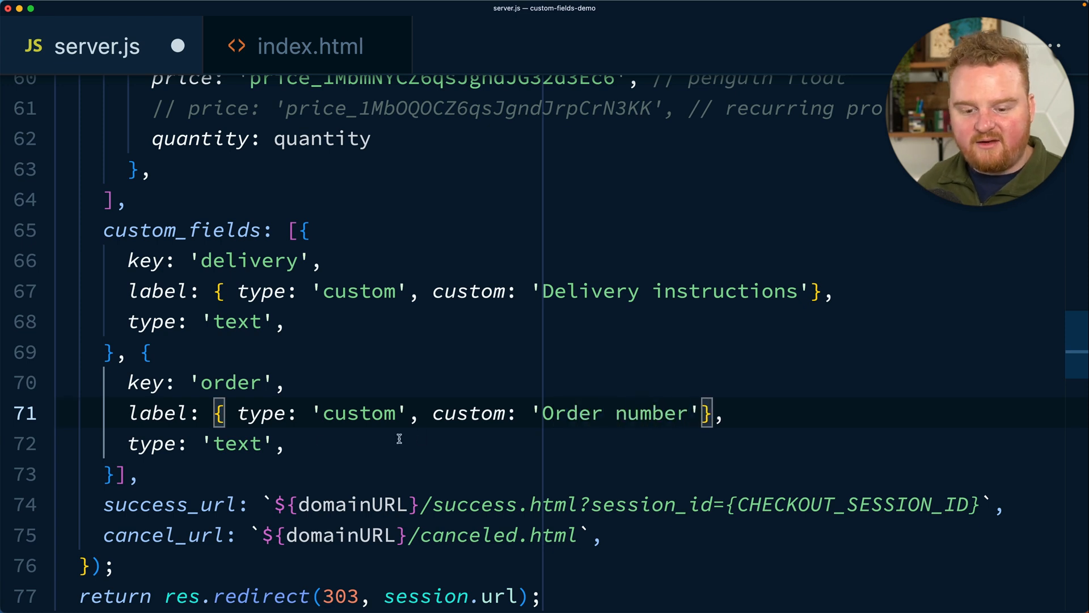
text(numeri)
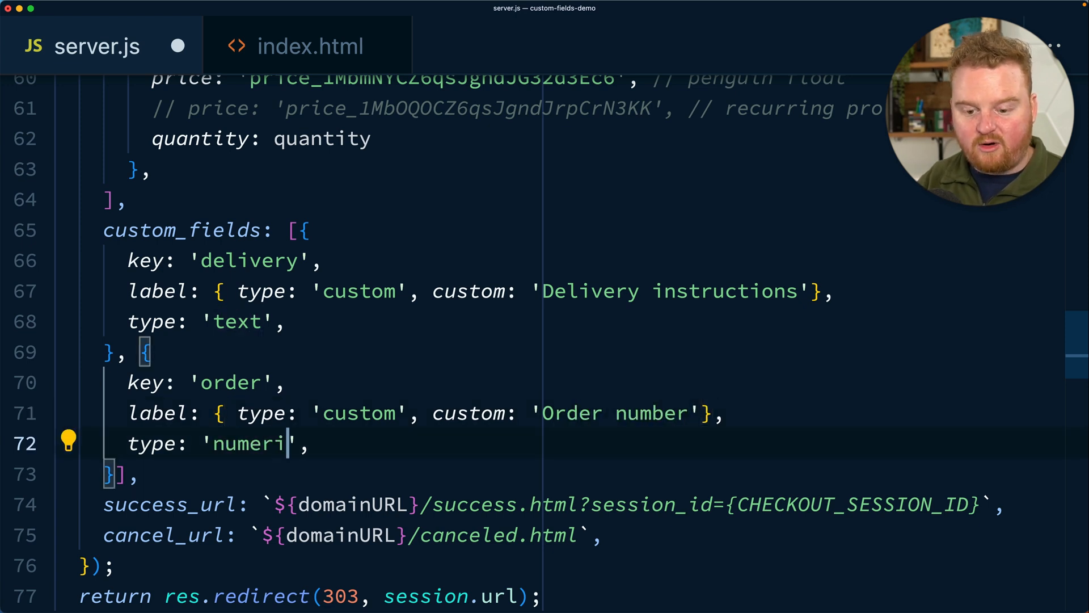
text(c)
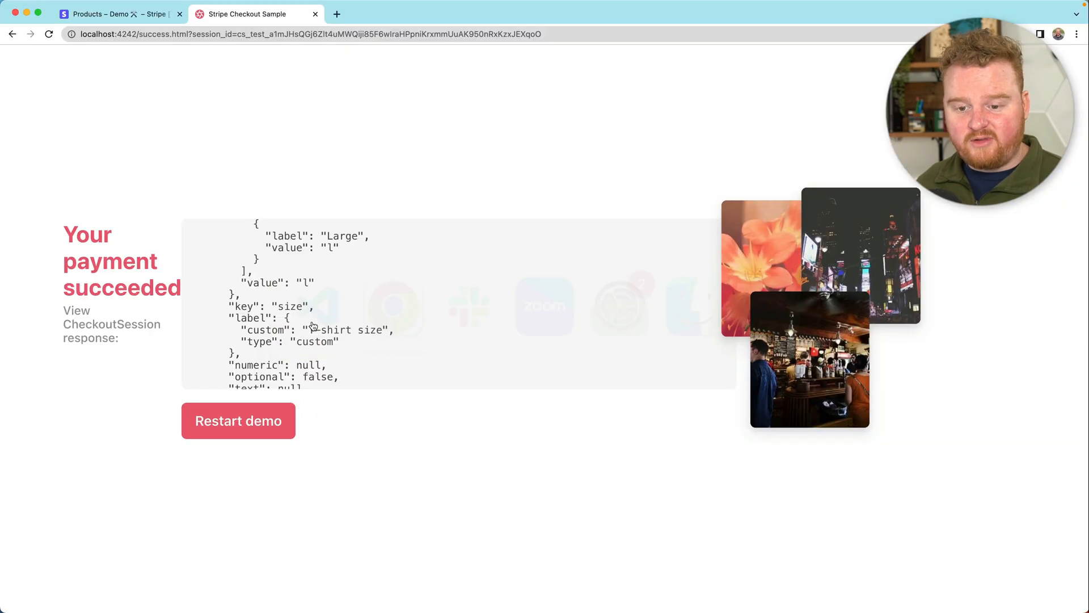
- Restart the demo and start checkout for one penguin float
click(237, 420)
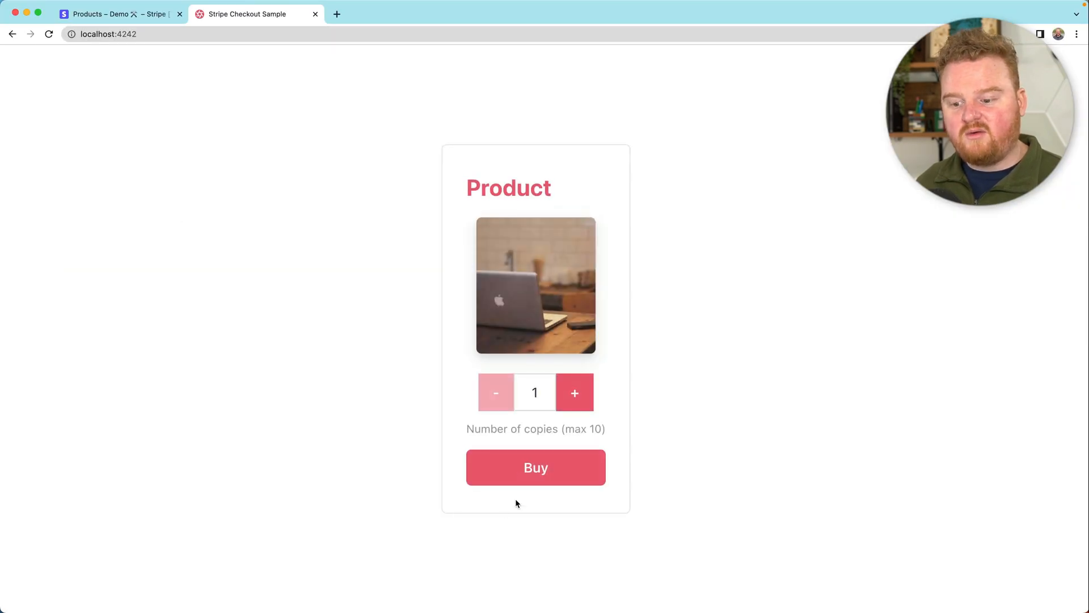
click(535, 467)
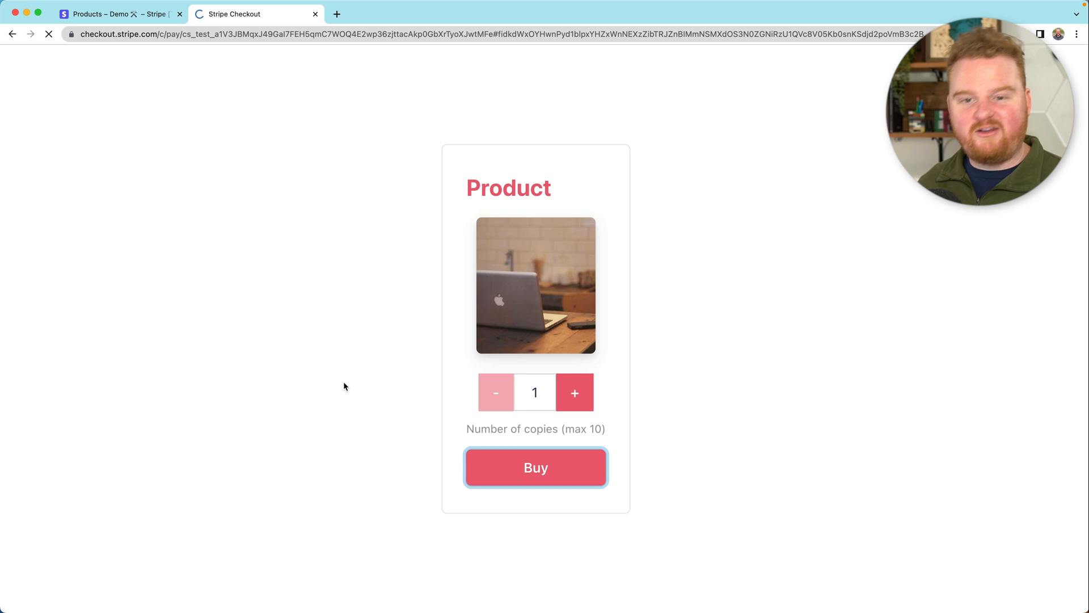
click(535, 466)
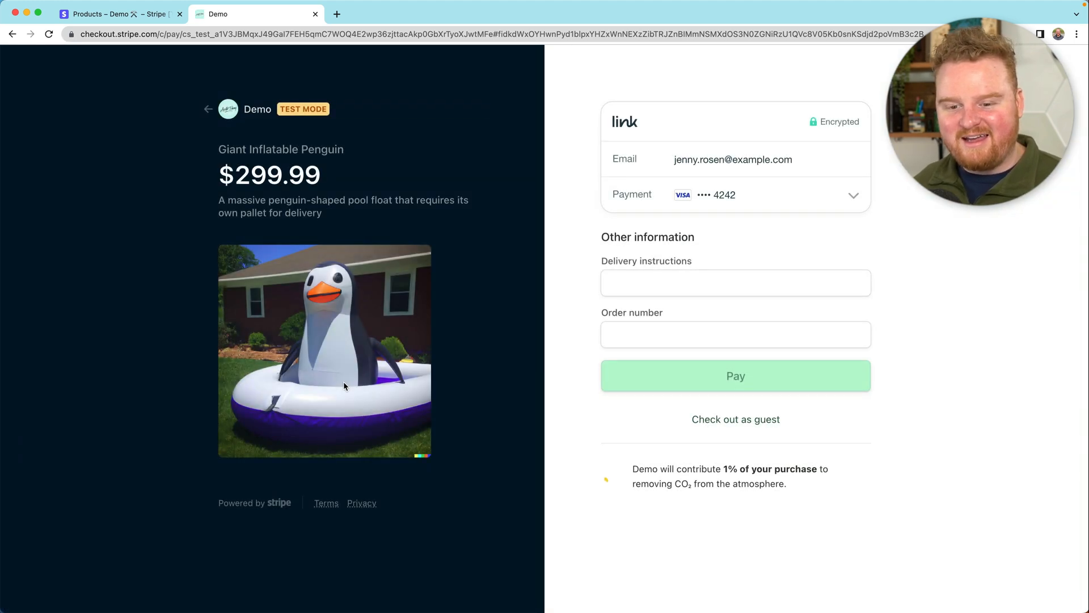
- Fill in delivery instructions and order number 12345667, then complete the payment
click(735, 282)
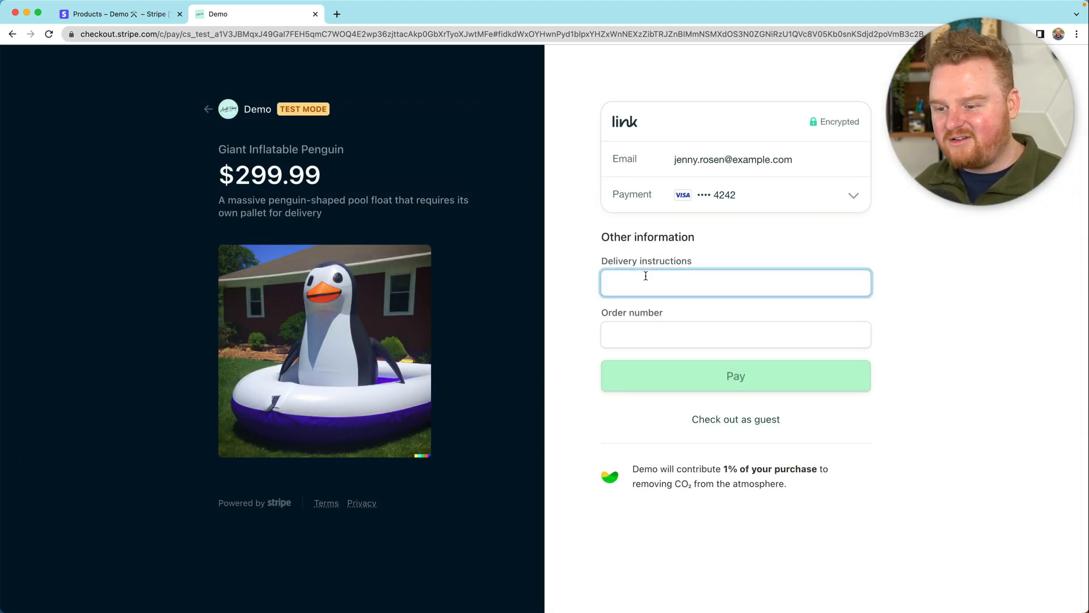
text(Please leave it near the pool in the back yard.)
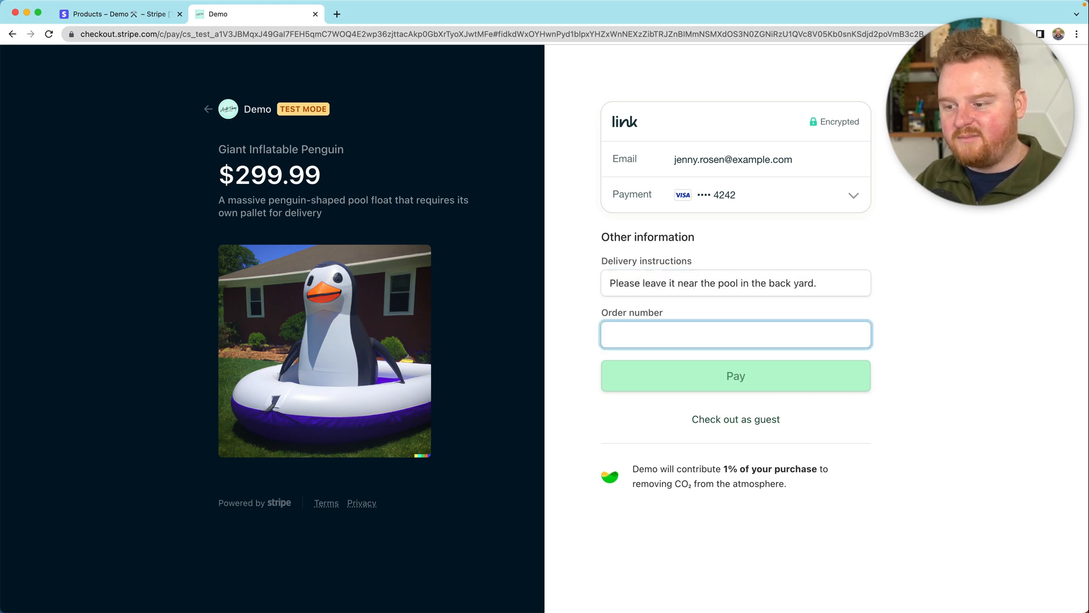
click(735, 376)
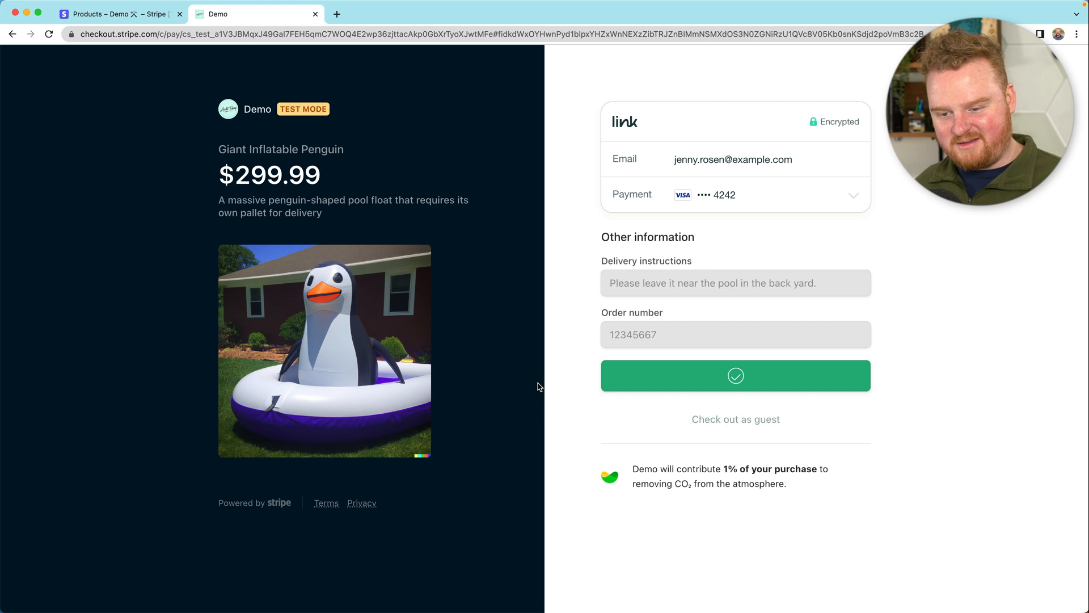
click(736, 376)
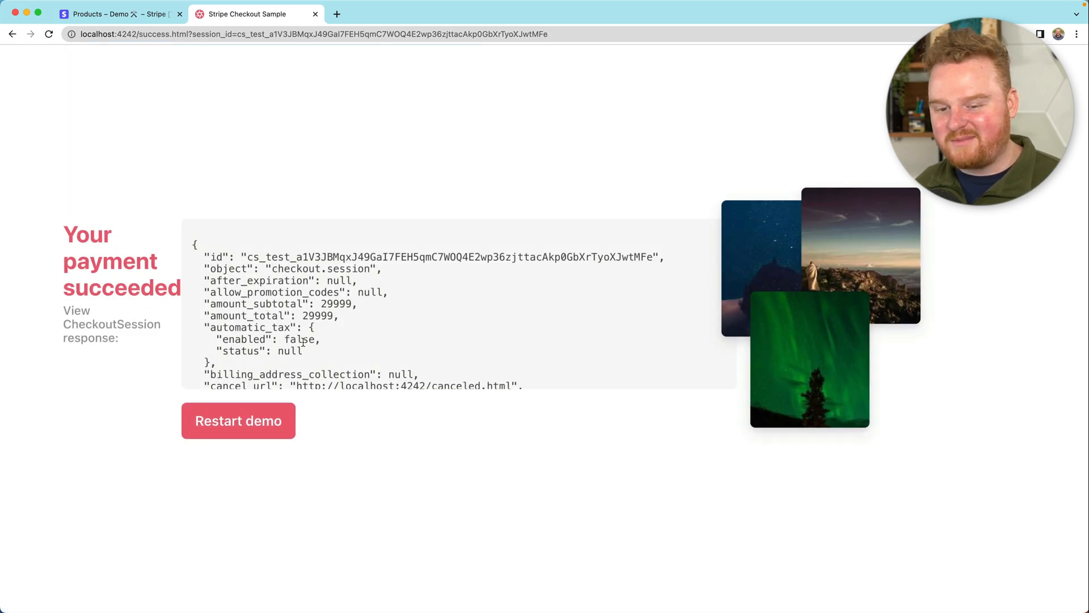
- Review the custom field values in the session JSON, then return to the dashboard products list
scroll(down, 3)
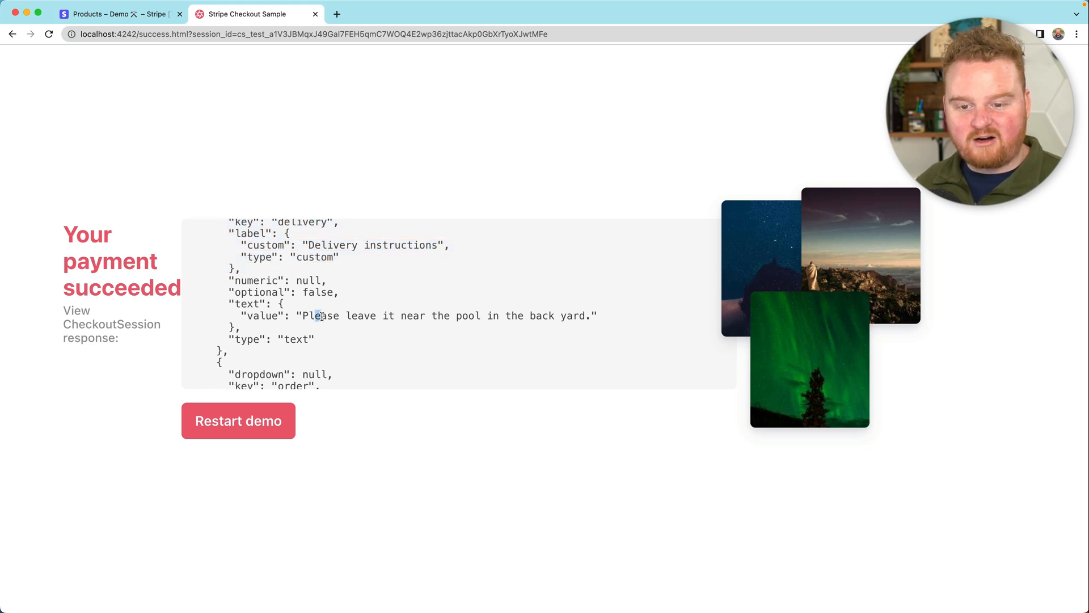
scroll(down, 3)
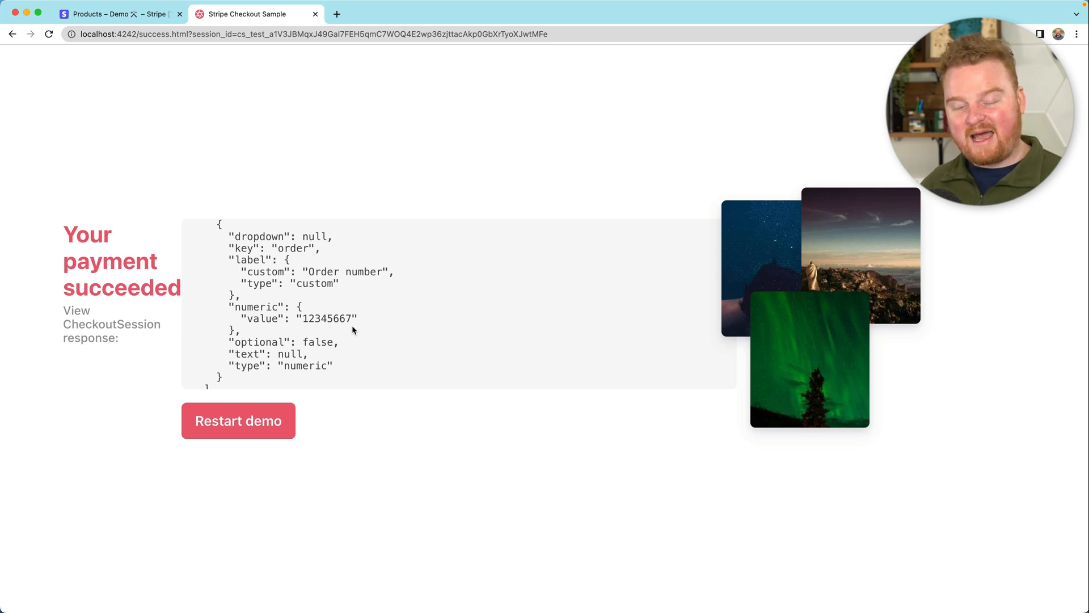
click(118, 14)
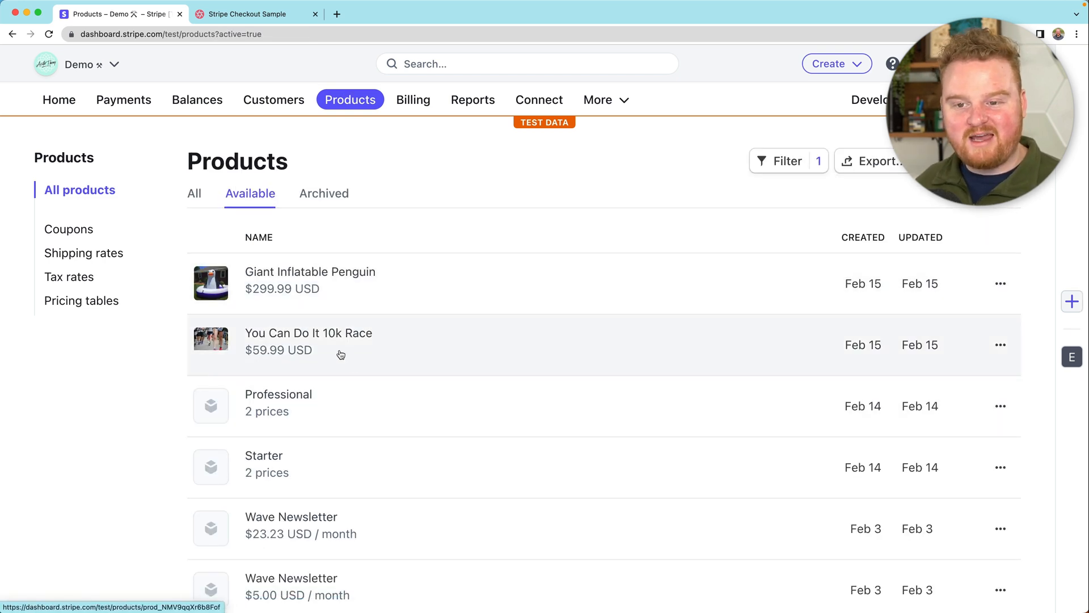
- Start a payment link for the You Can Do It 10k Race price with custom fields enabled
click(309, 340)
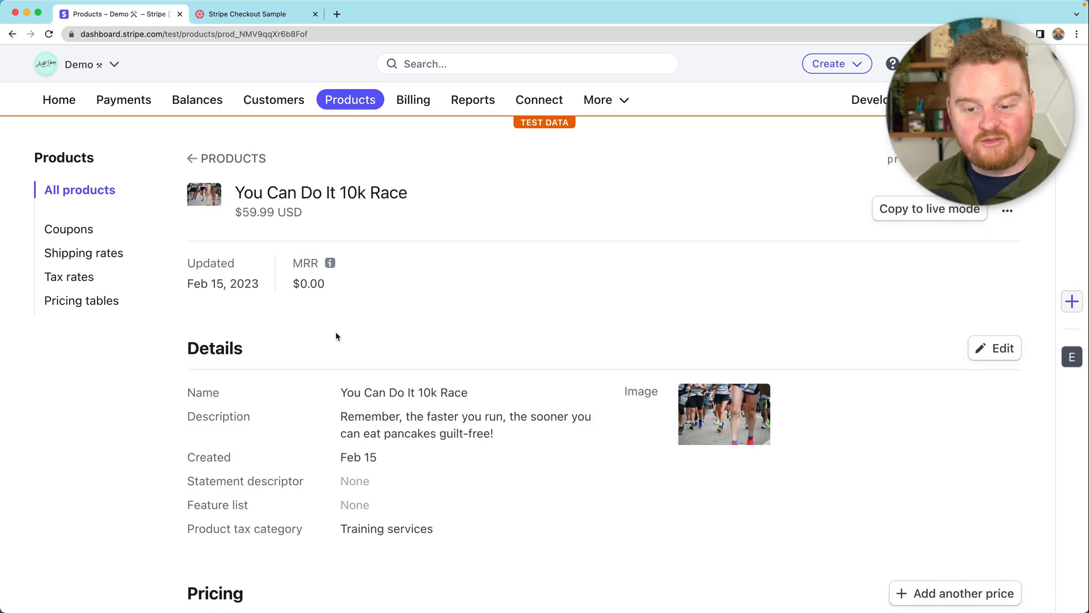
scroll(down, 3)
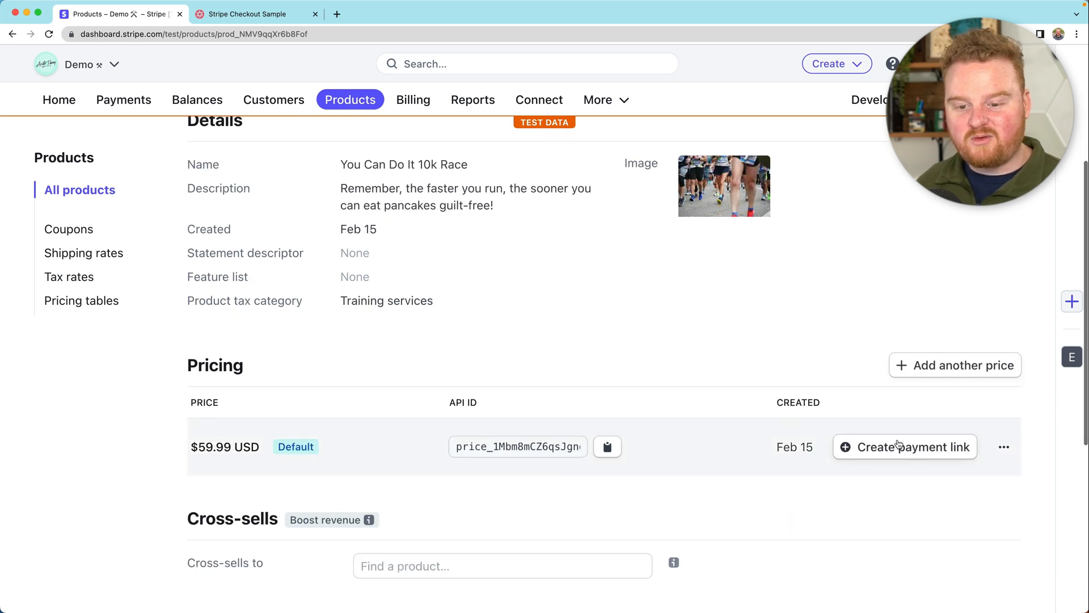
click(905, 447)
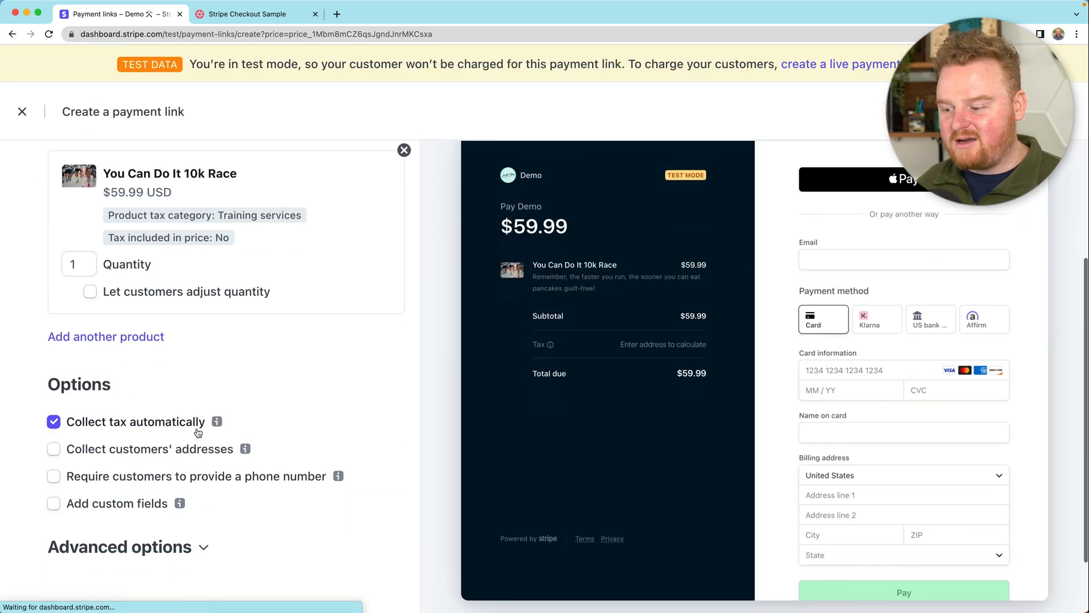
click(54, 503)
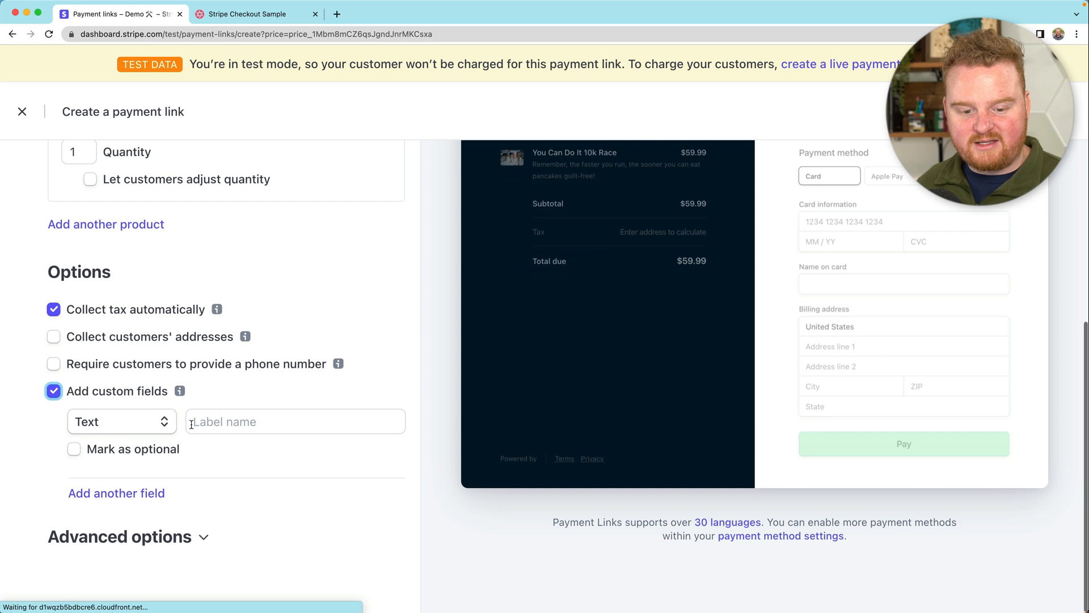
- Make the field a 'T-shirt size' dropdown with Small, Medium and Large options
click(121, 421)
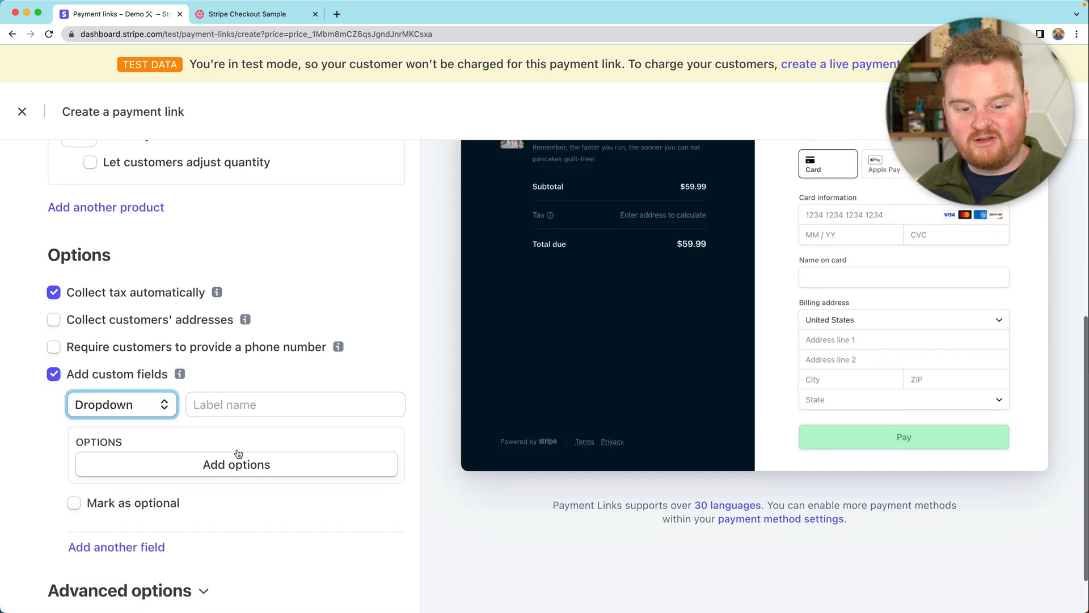
text(Smal)
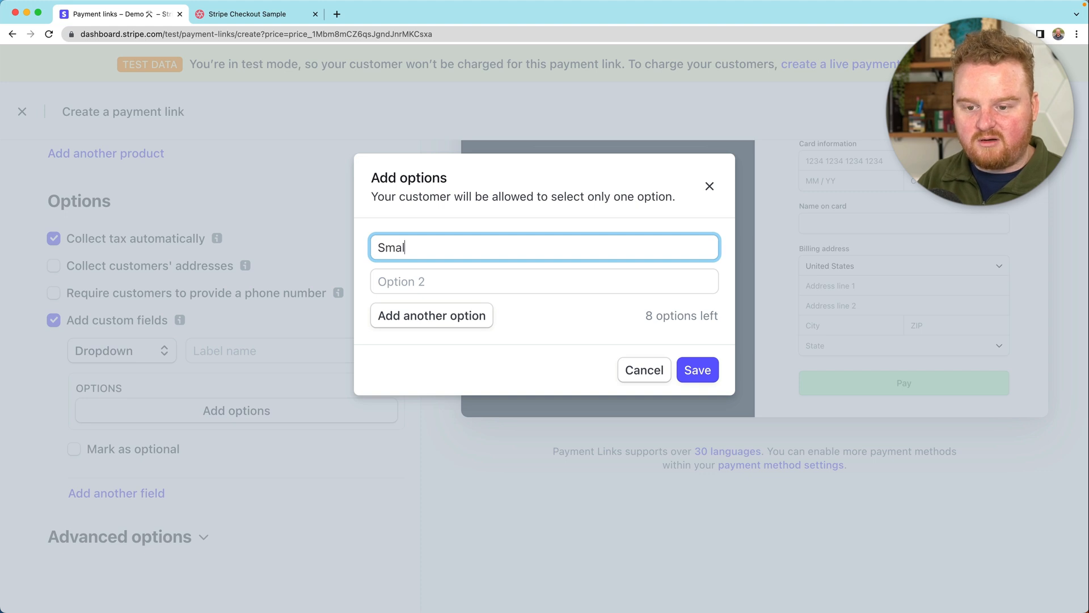
text(Medium)
text(L)
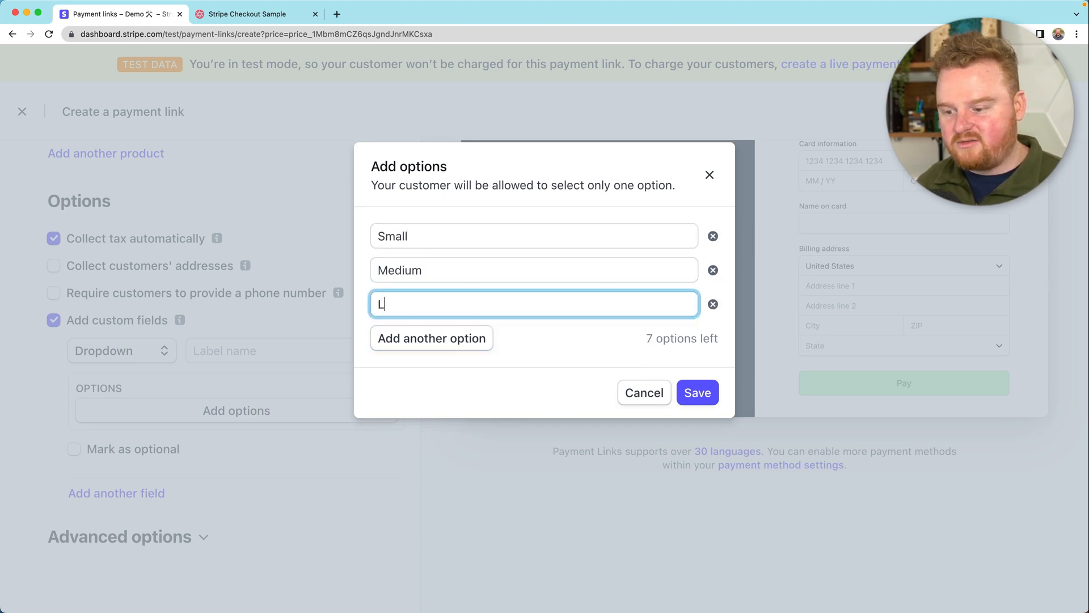
click(697, 393)
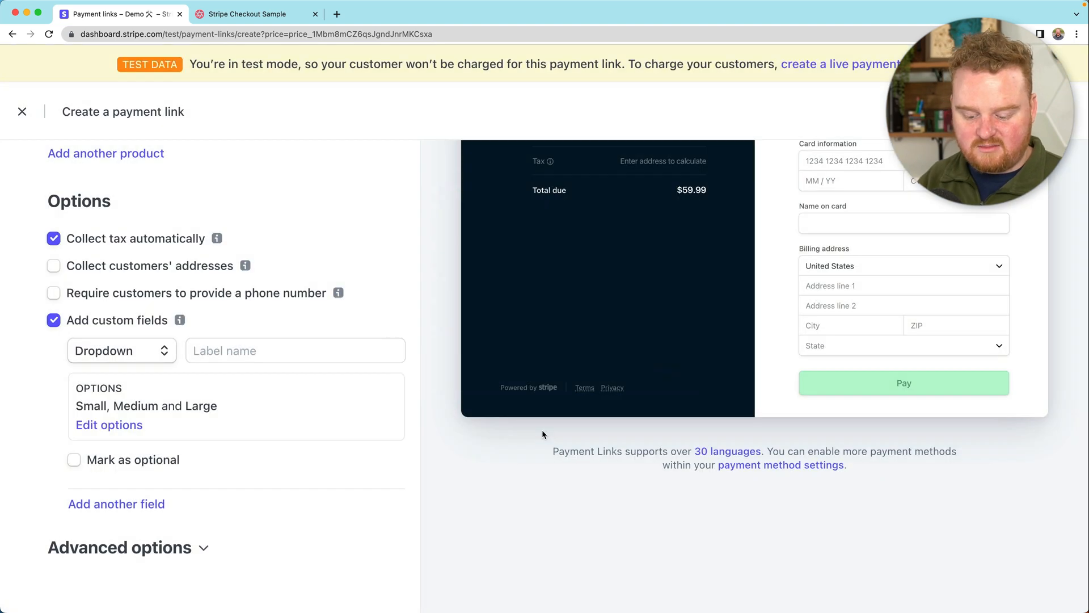
text(T-)
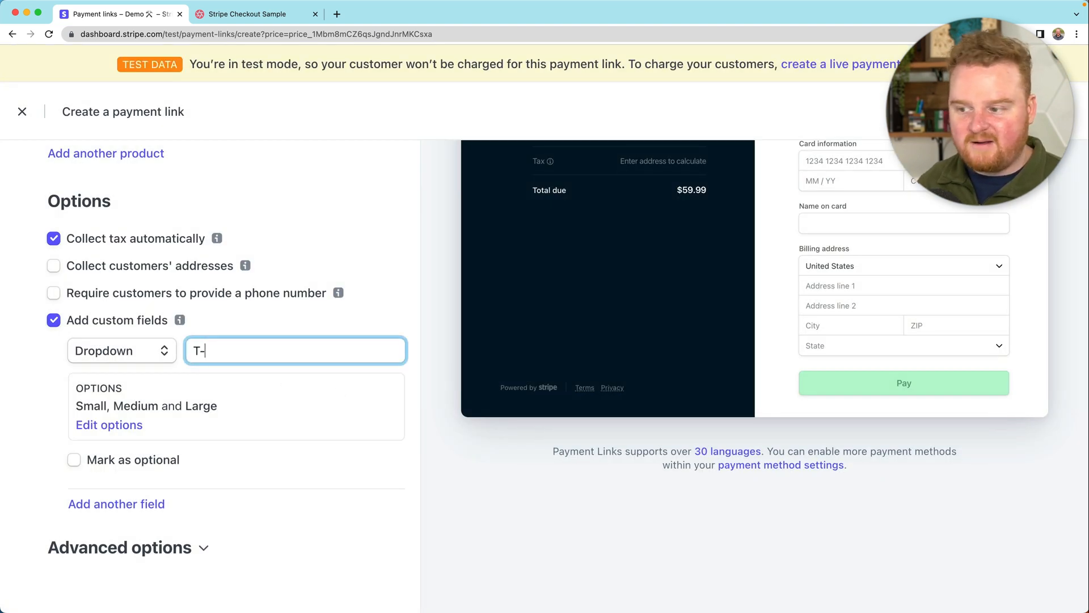
text(shirt size)
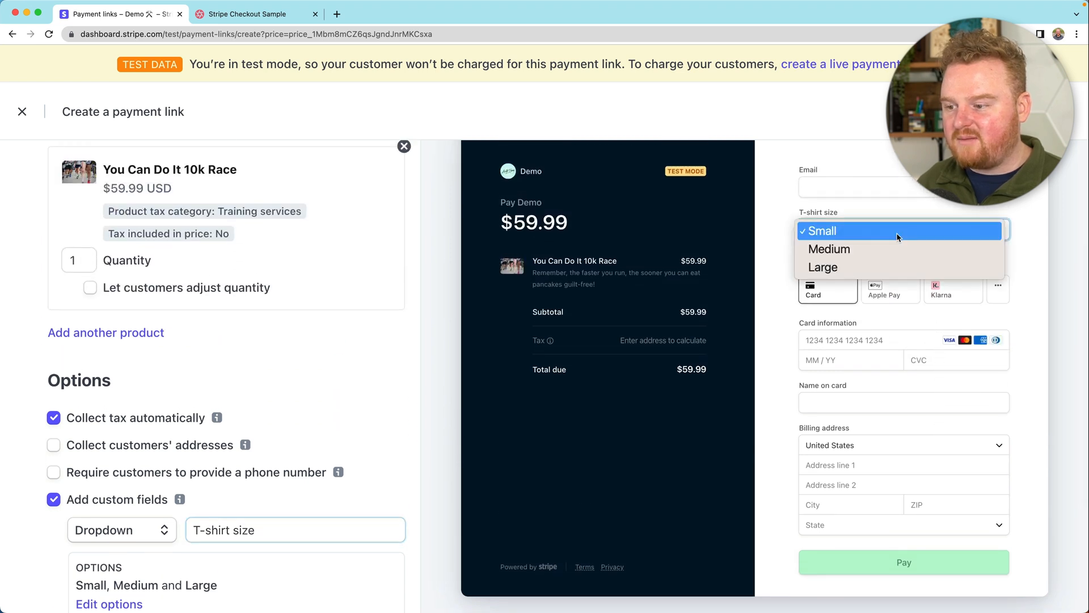
click(903, 230)
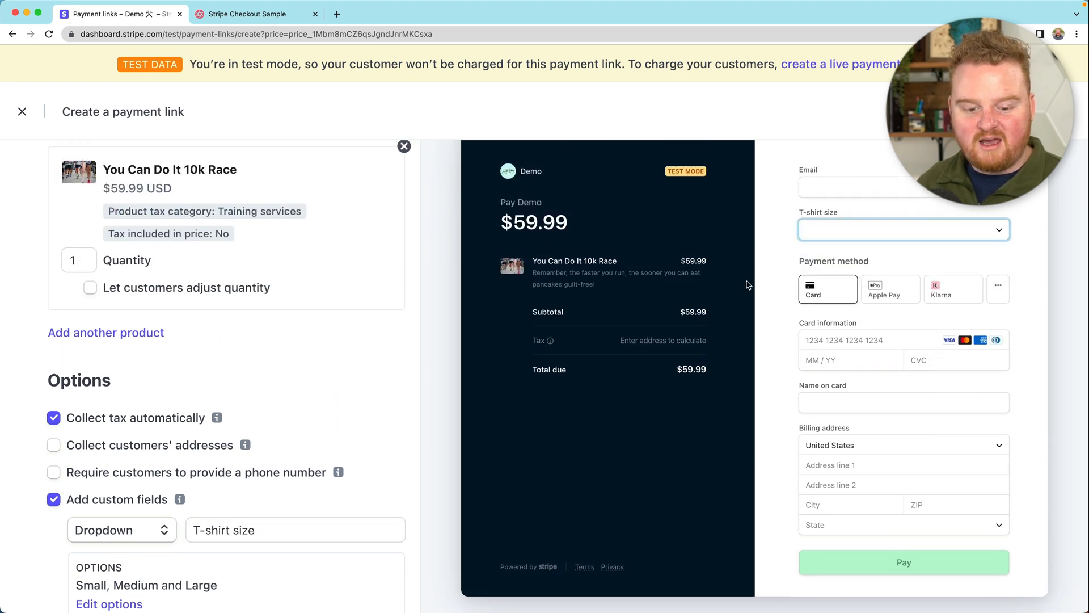
- Choose Medium T-shirt size on the payment link checkout, pay, and return to the dashboard
scroll(down, 3)
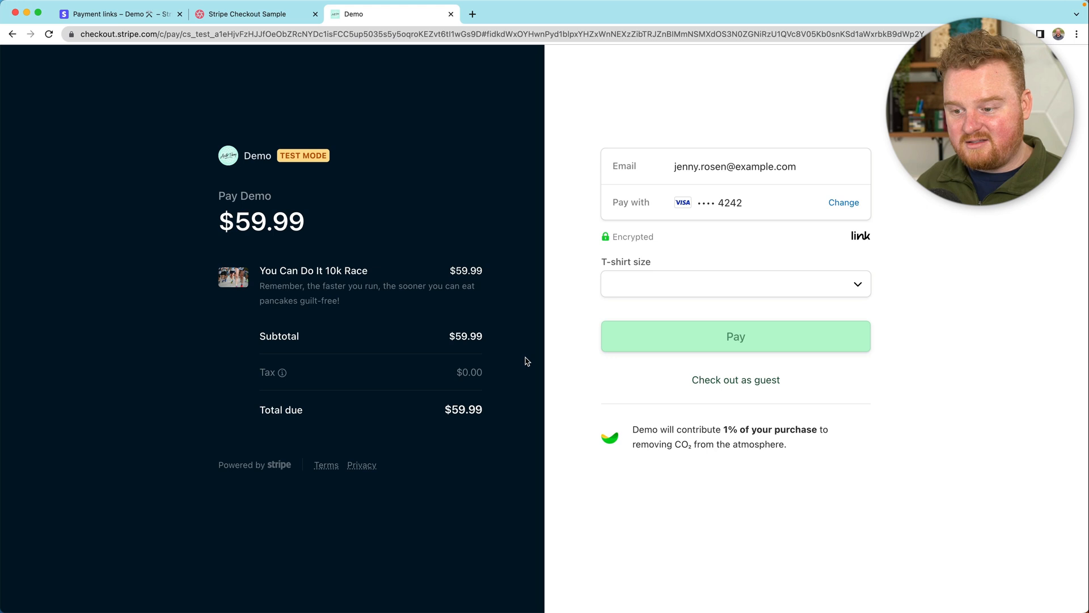
click(736, 284)
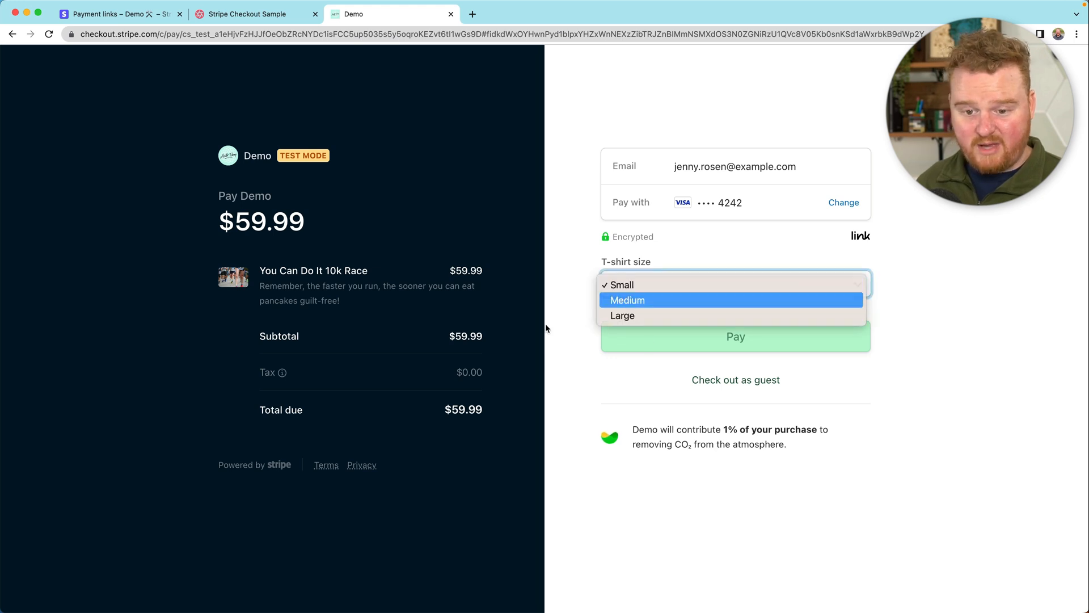
click(628, 300)
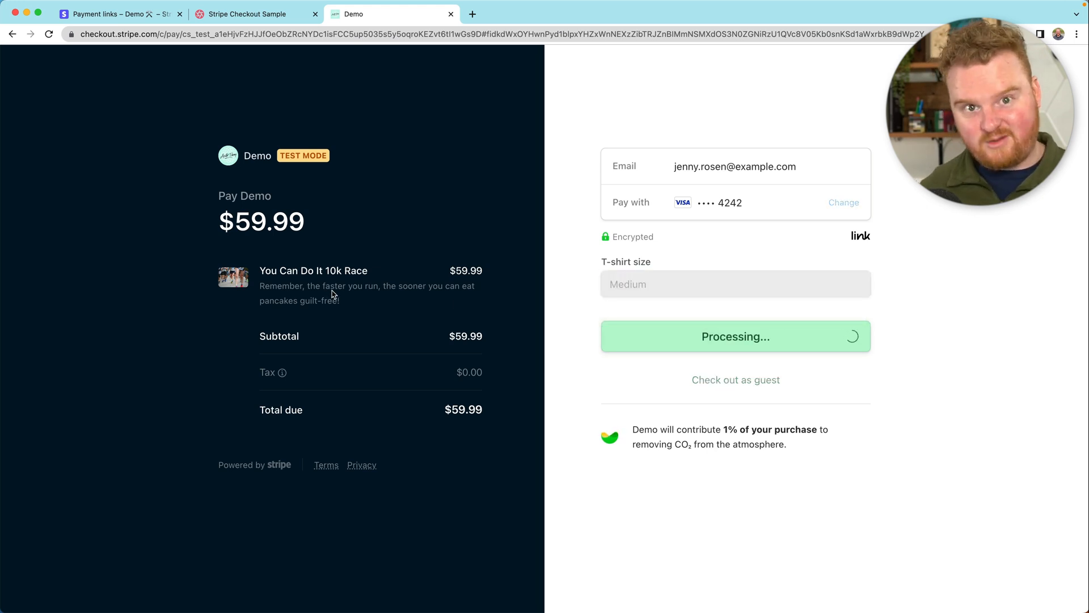
click(118, 13)
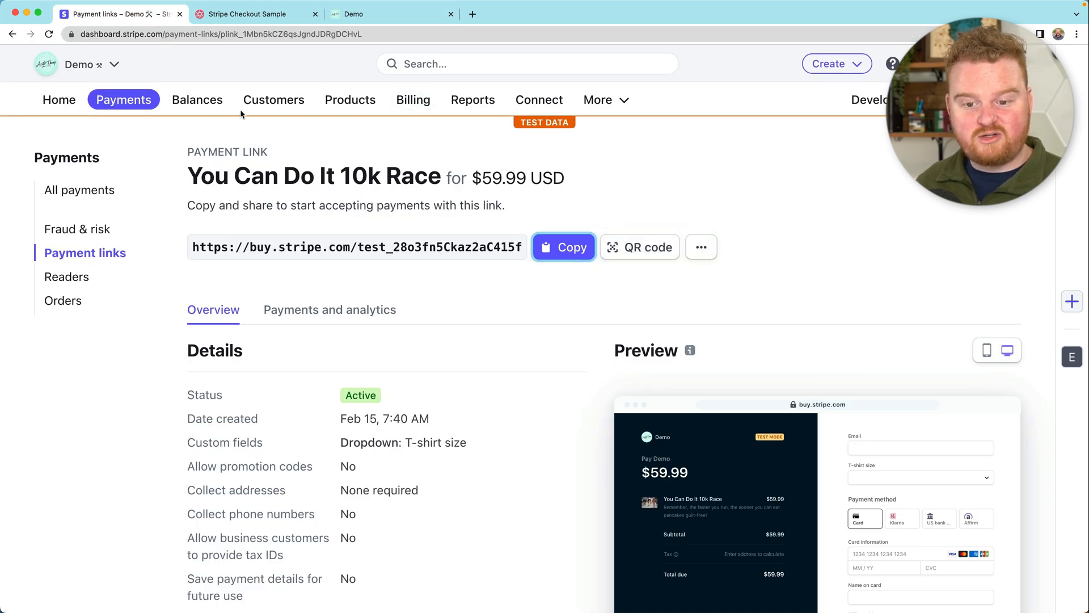
- Edit a pricing table's payment settings and enable custom fields for the Startup price
click(351, 100)
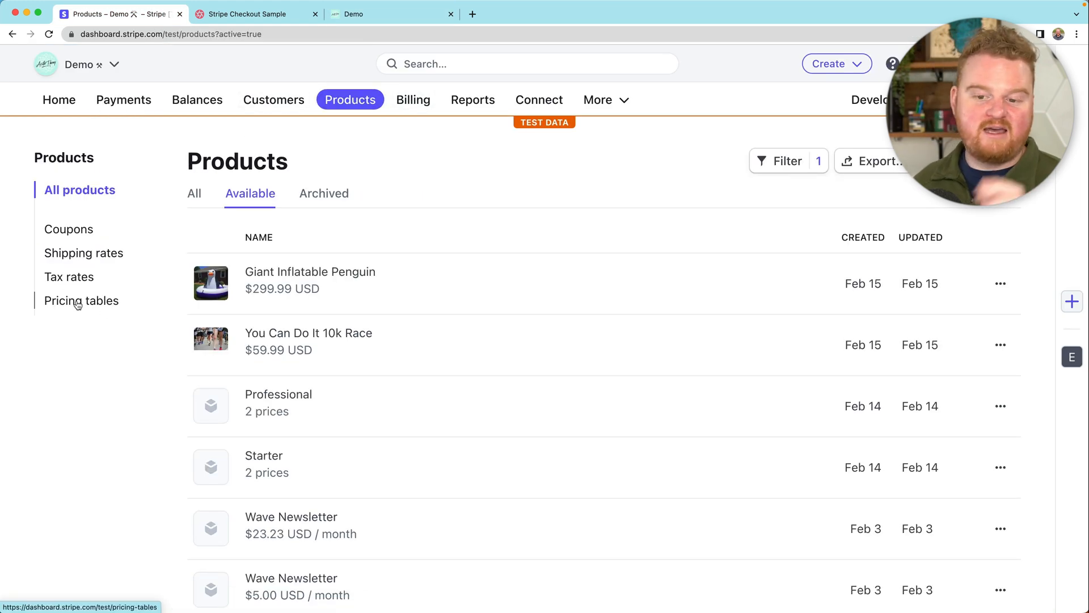
click(82, 300)
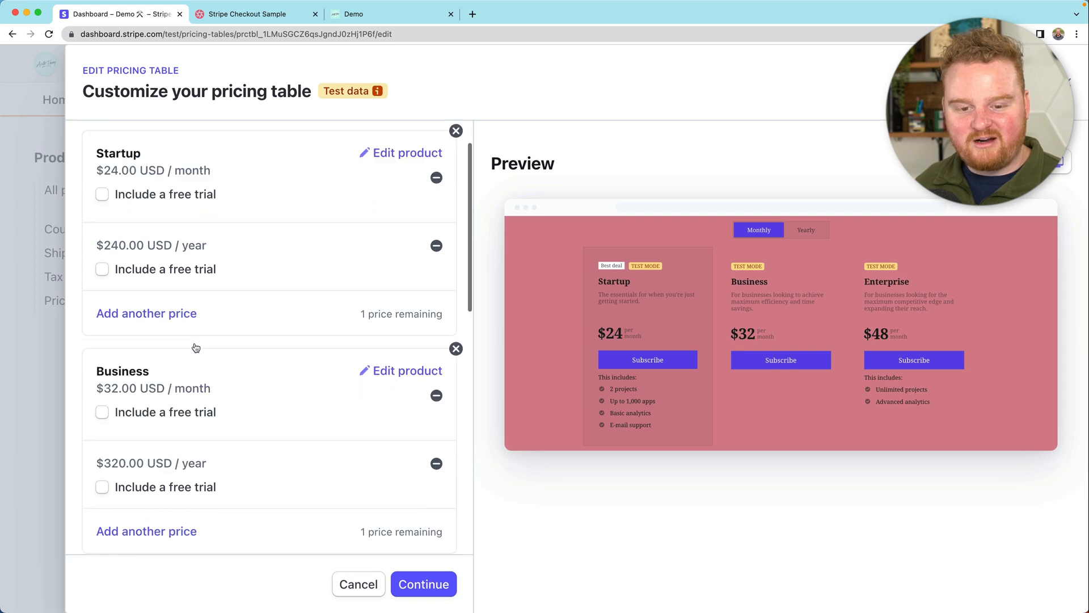
click(423, 583)
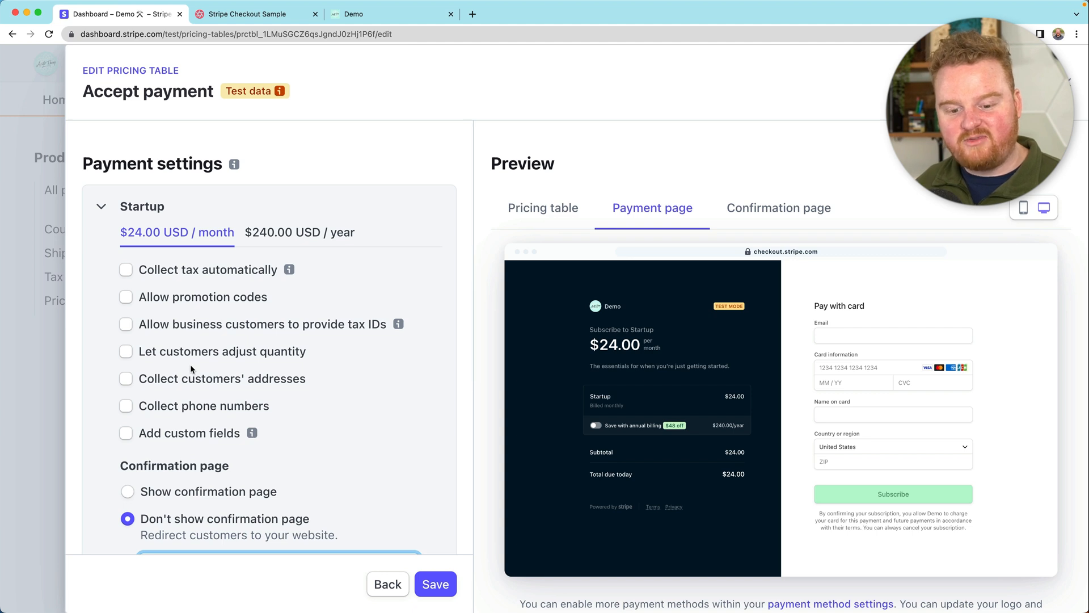
click(126, 433)
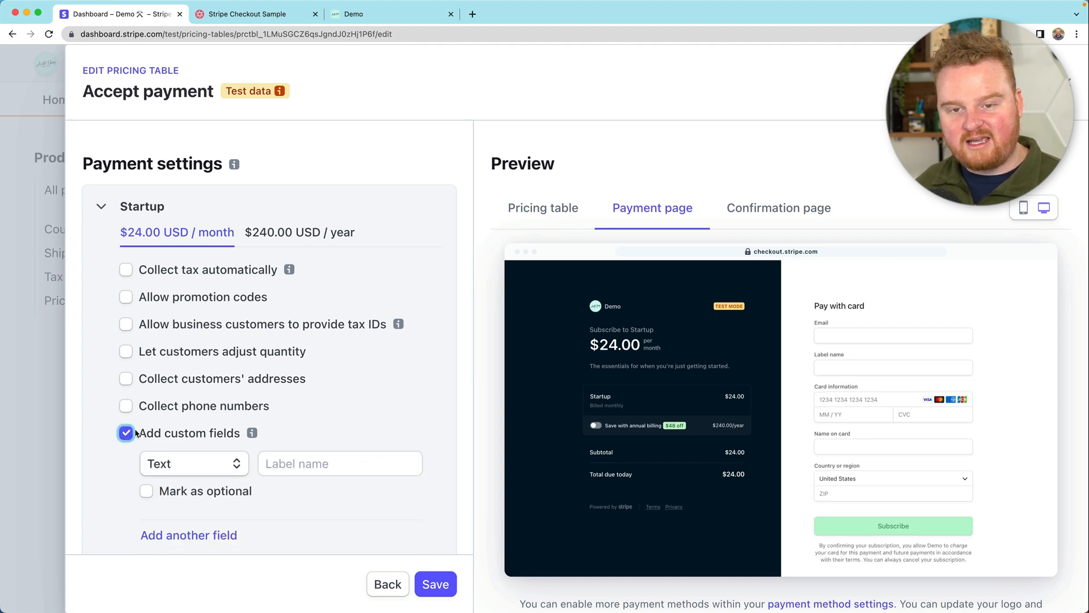
scroll(down, 3)
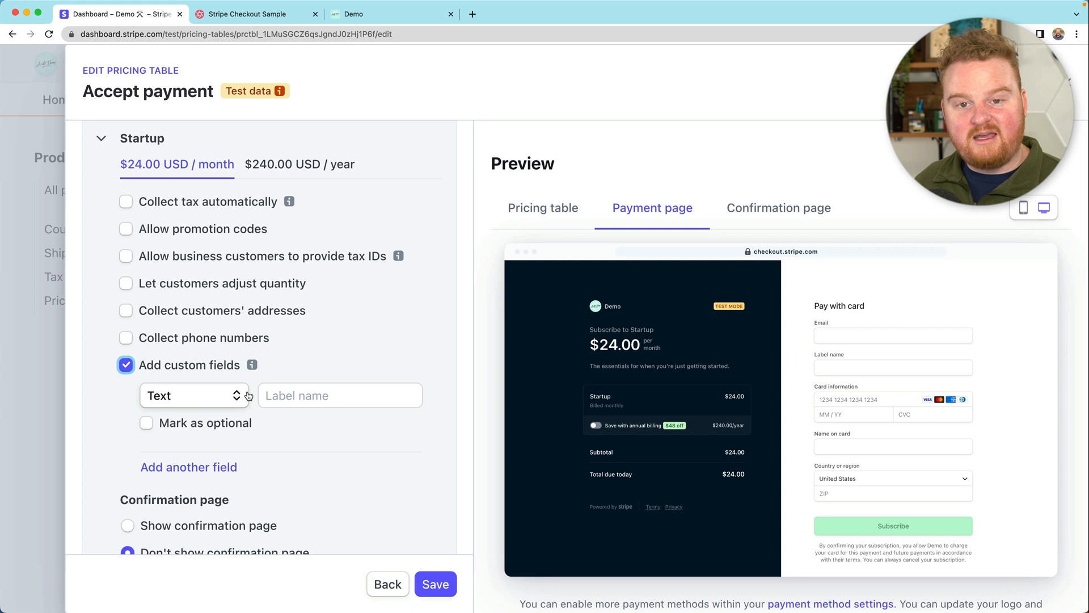